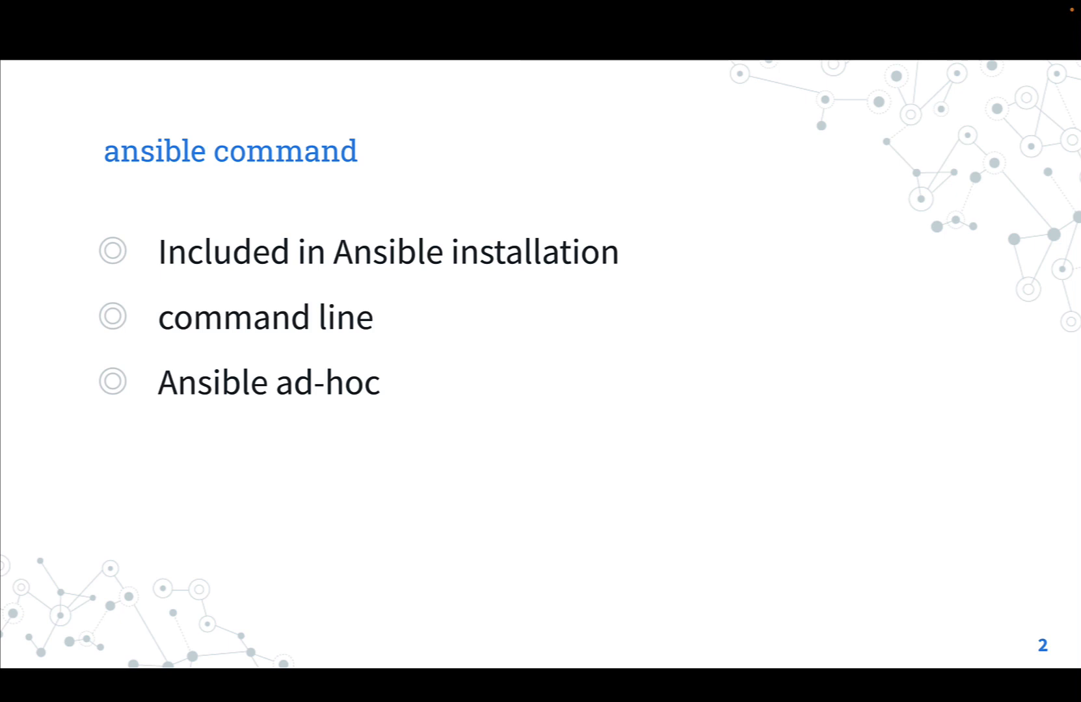
Step: Advance the Keynote presentation from the ansible command slide to the demo slide
key(Right)
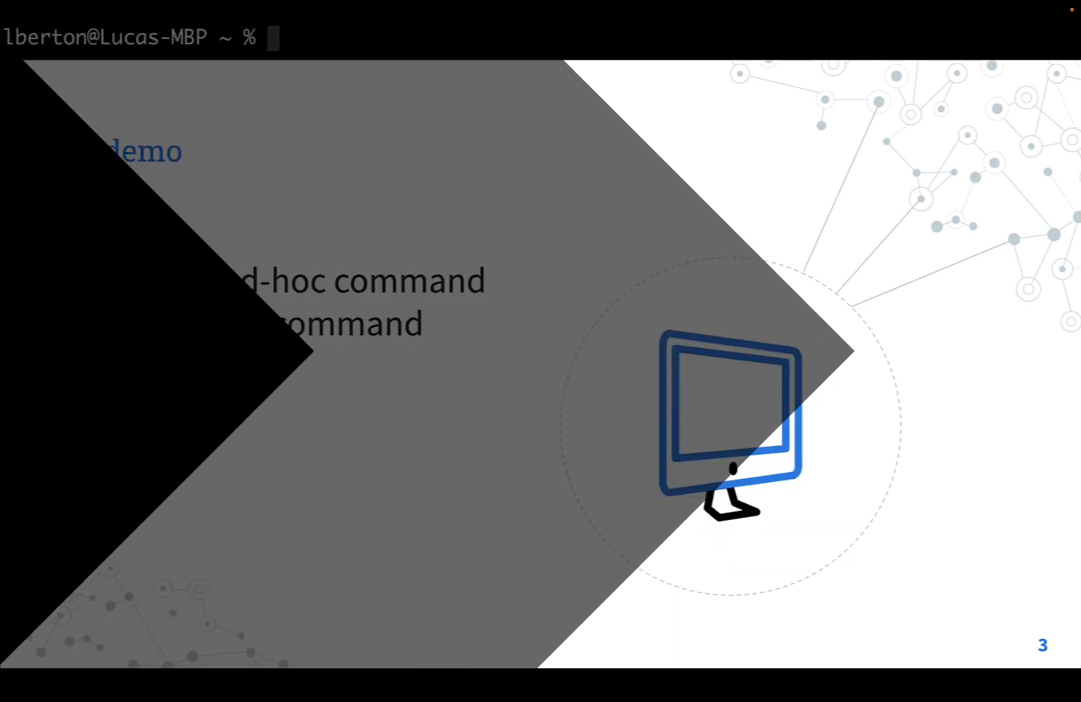
Step: Run 'ansible --version' to report core 2.13.5 with Python 3.10.8, then begin the next ansible command
text(ansible)
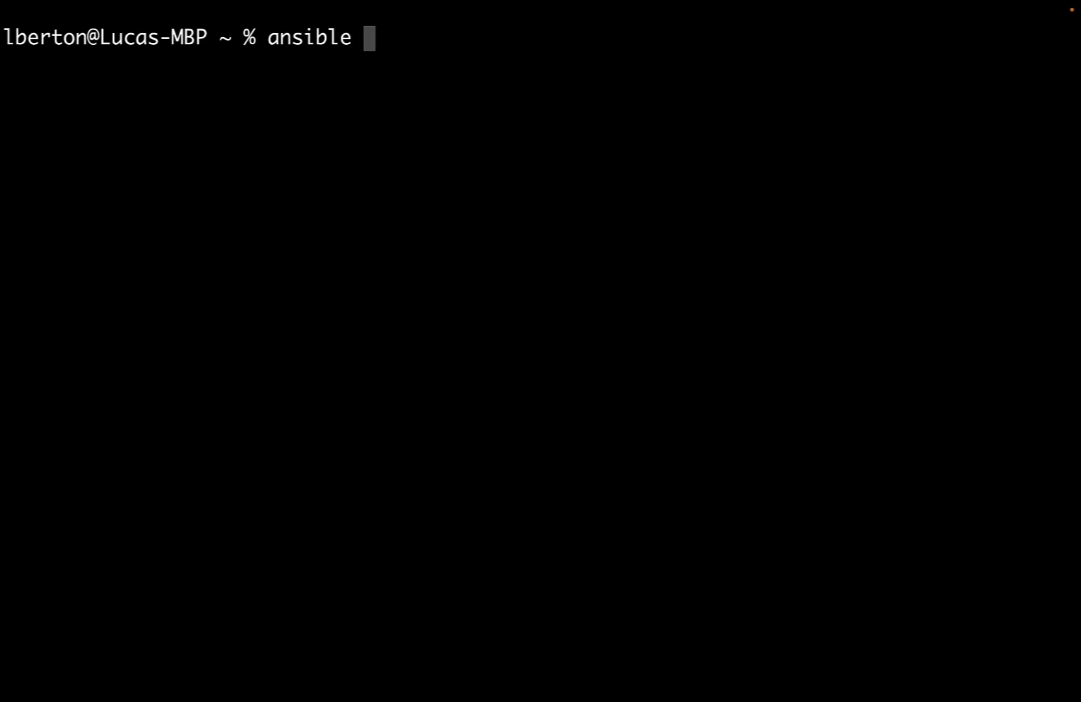
text(--)
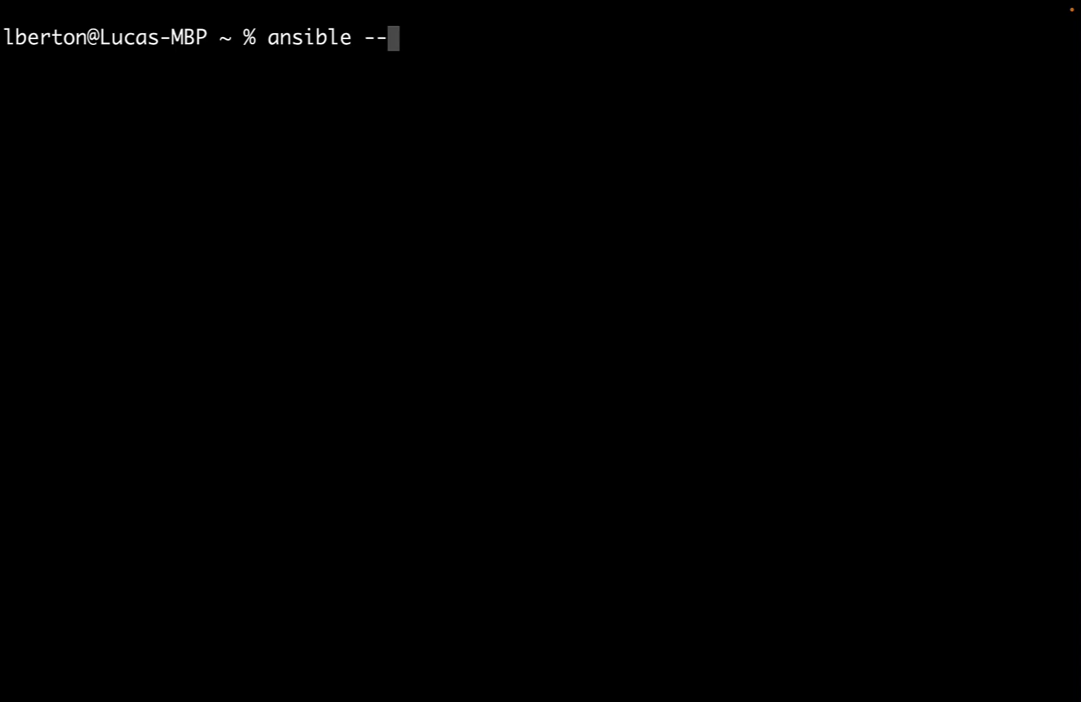
text(vers)
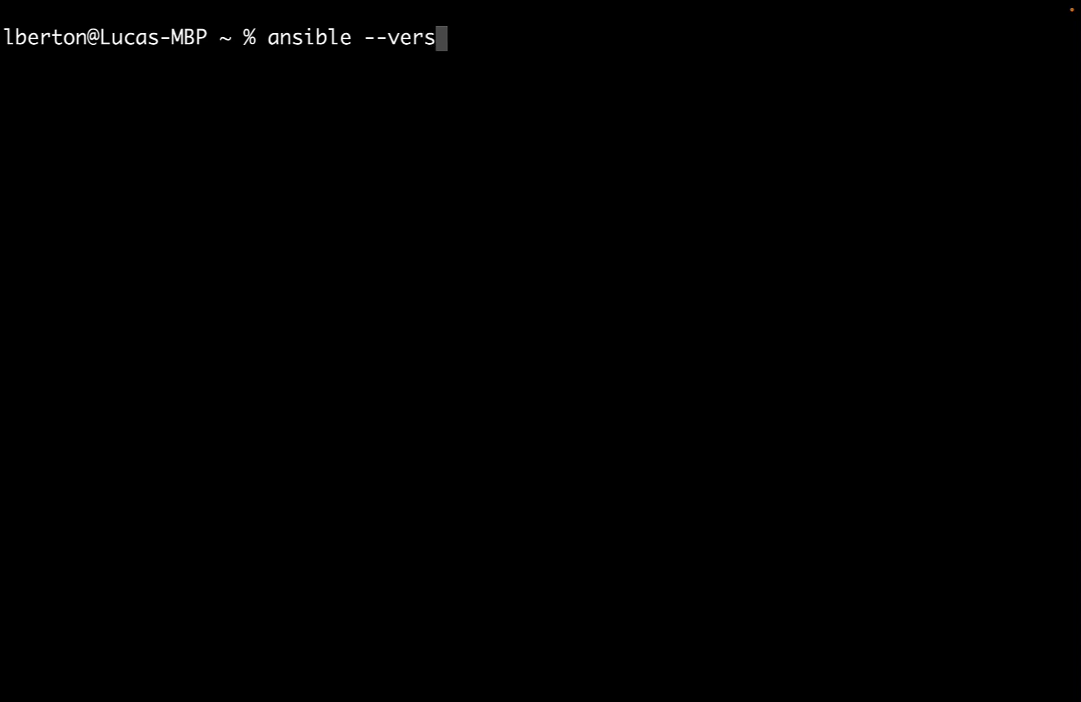
text(o)
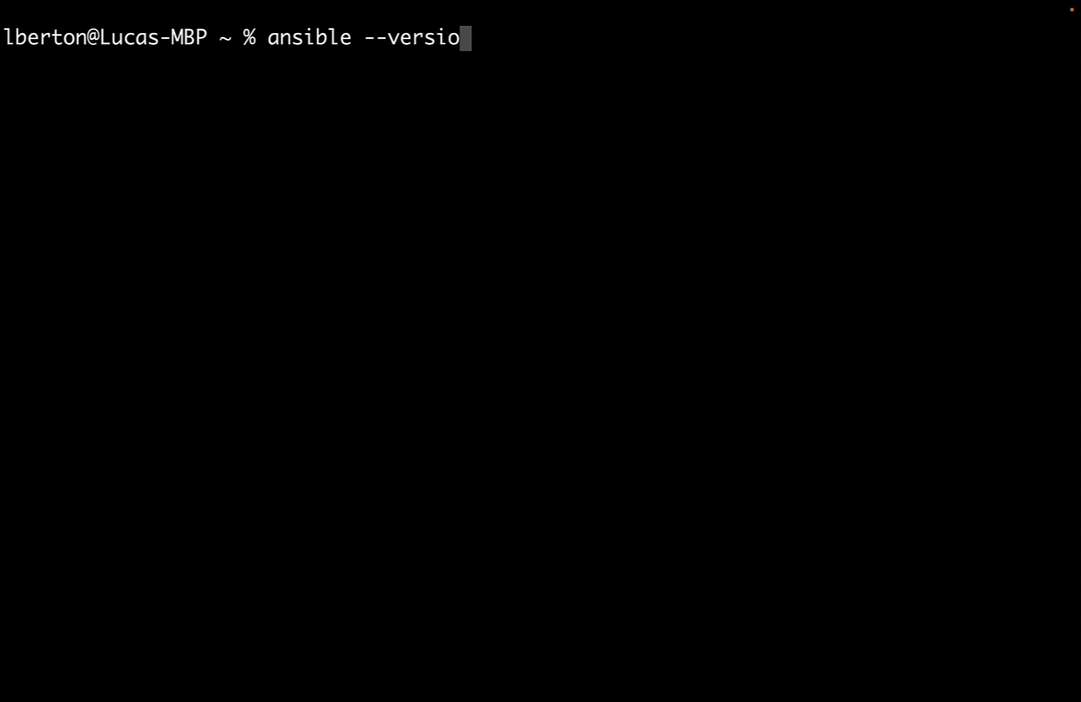
key(Return)
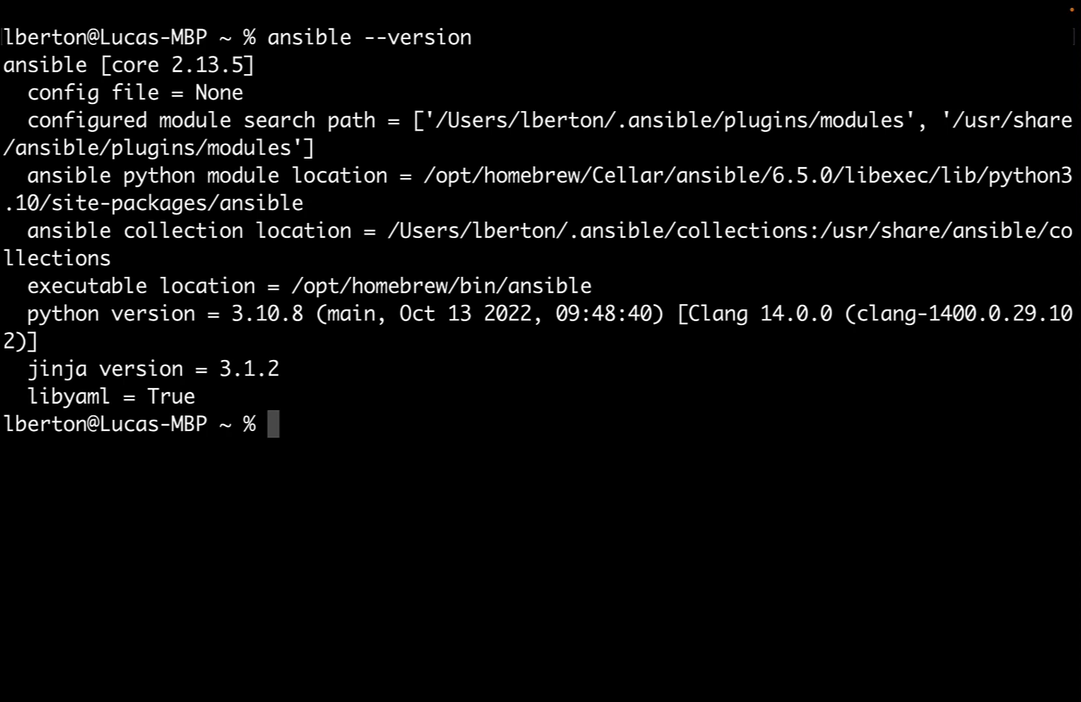
text(an)
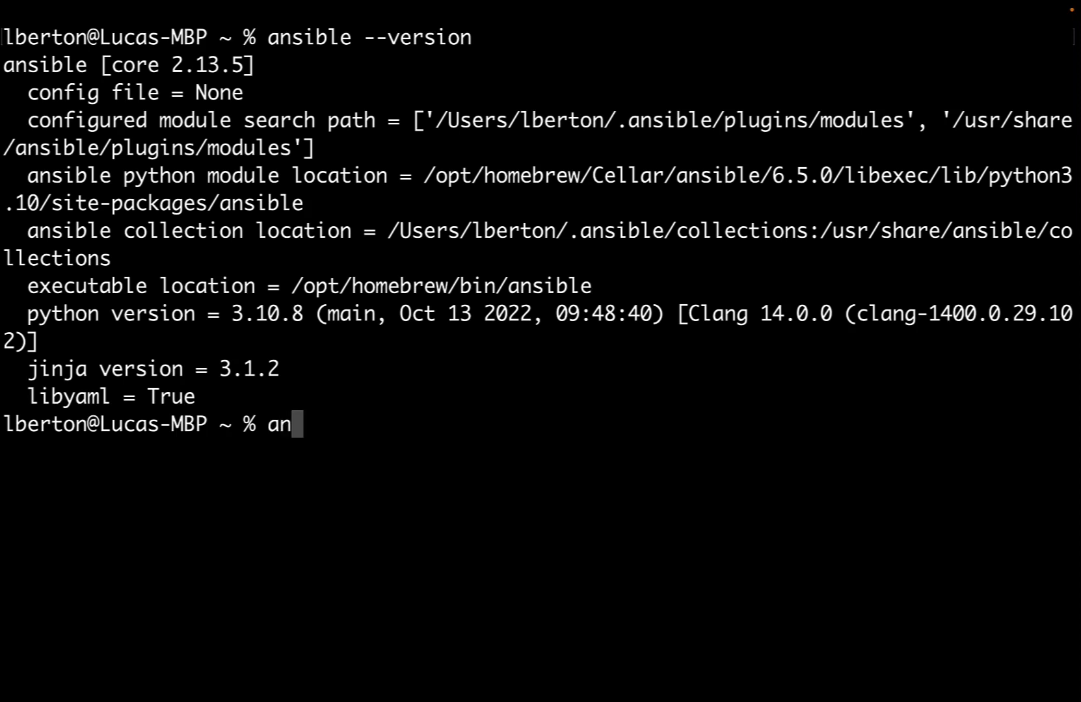
Step: Run 'ansible -m ping localhost' to get a SUCCESS pong reply, then begin the next command
text(sib)
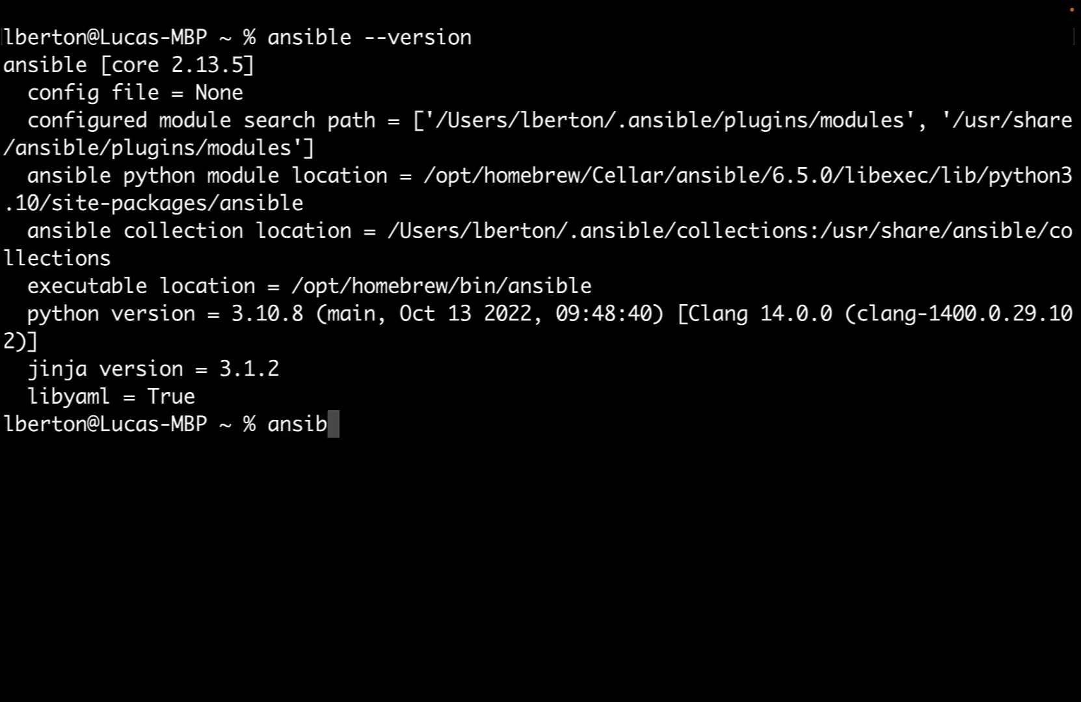
text(le)
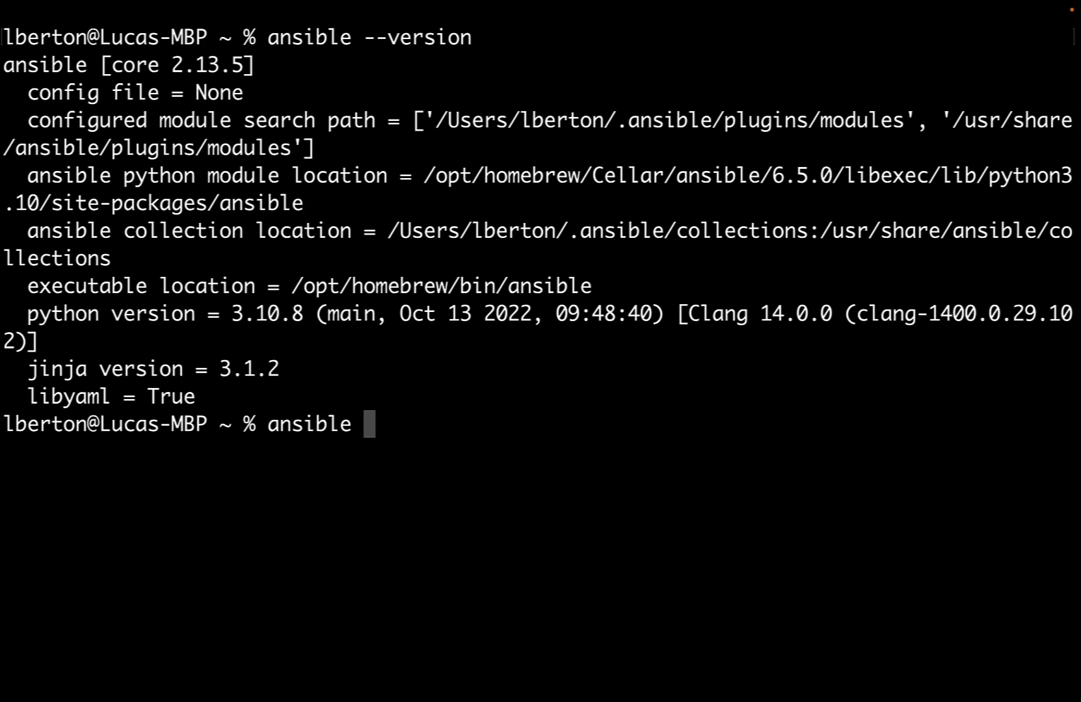
text(-m)
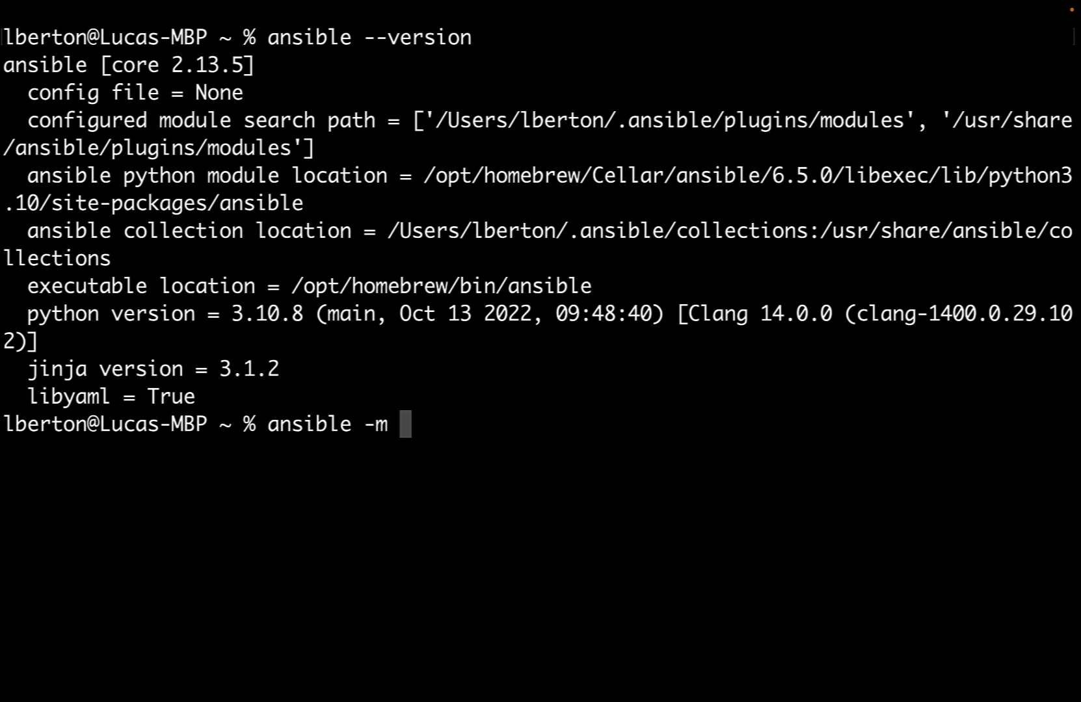
text(ping)
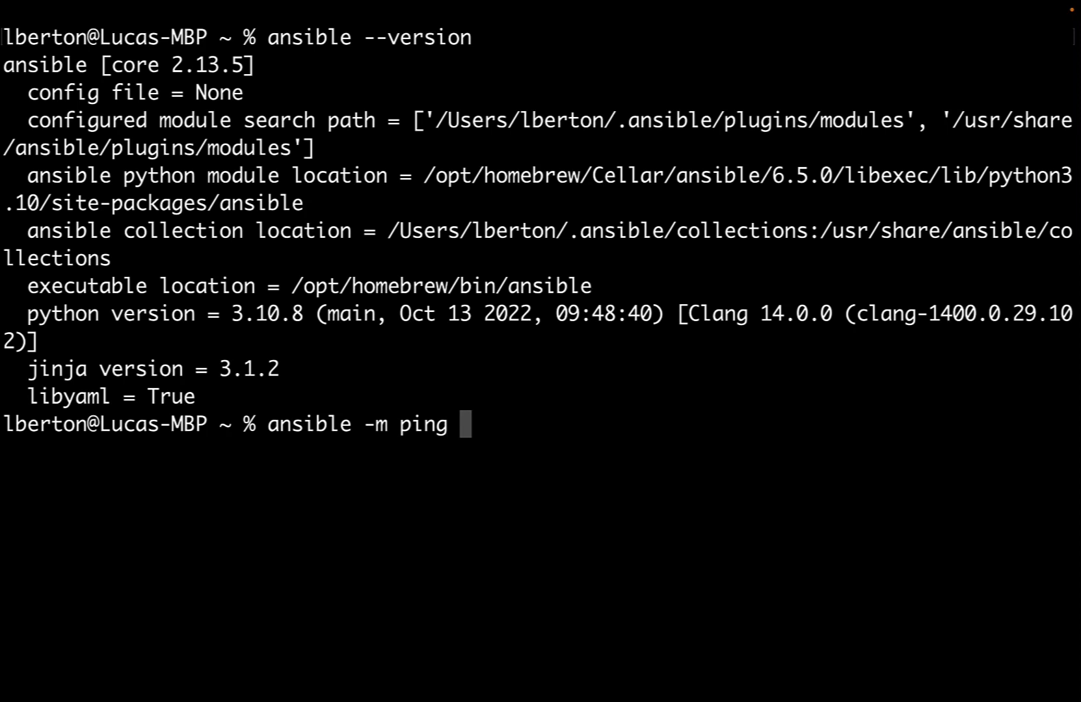
text(loc)
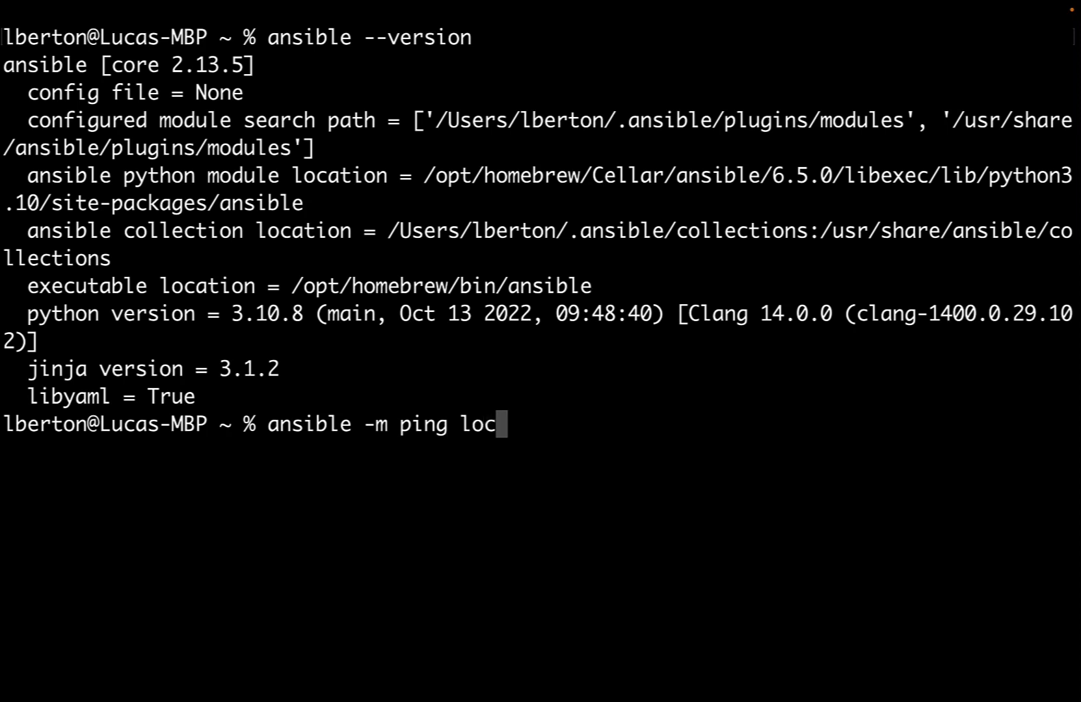
text(alho)
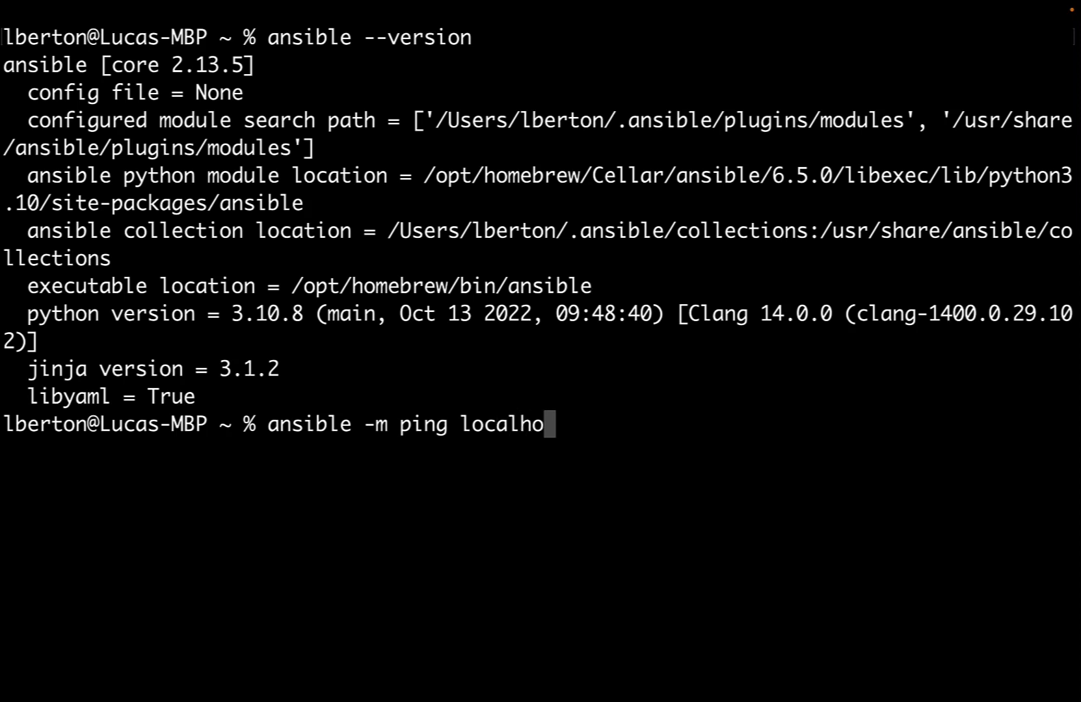
text(st)
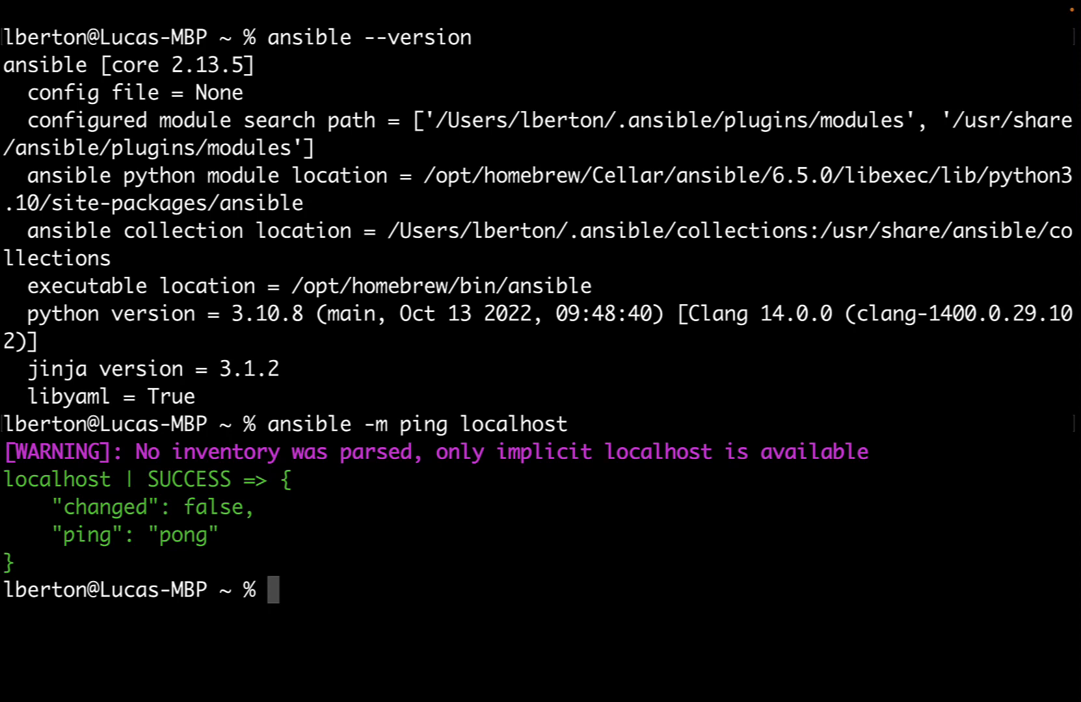
text(ans)
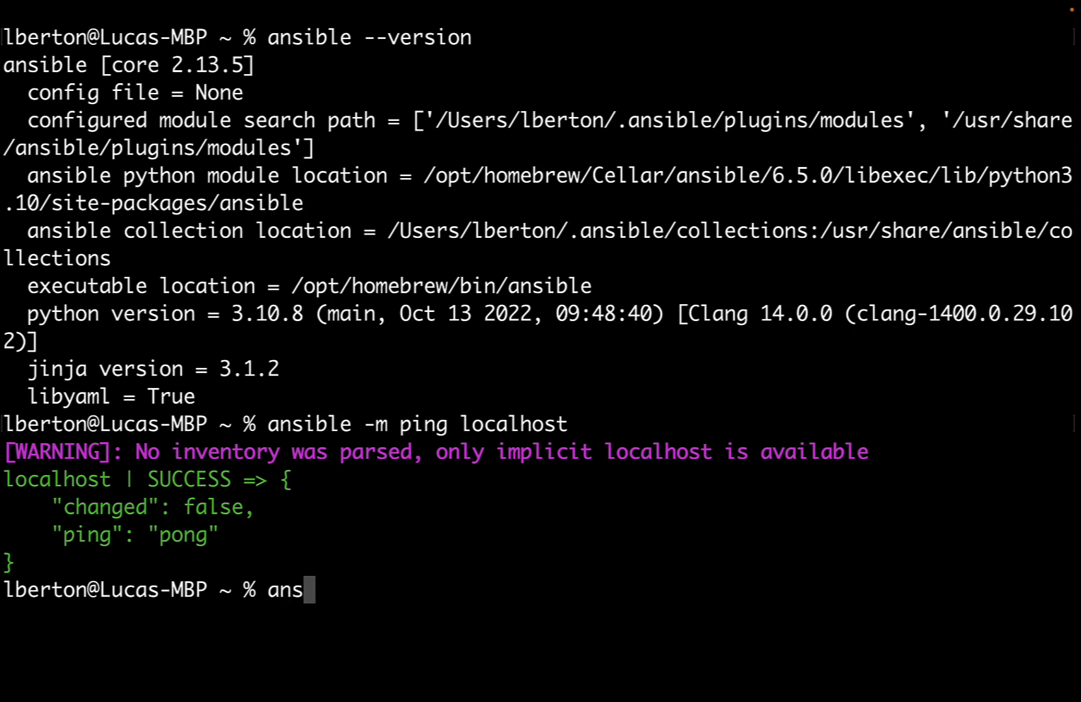
Step: Run ansible -a "/bin/echo hi" localhost so it reports CHANGED and prints hi, then begin the next command
text(ible)
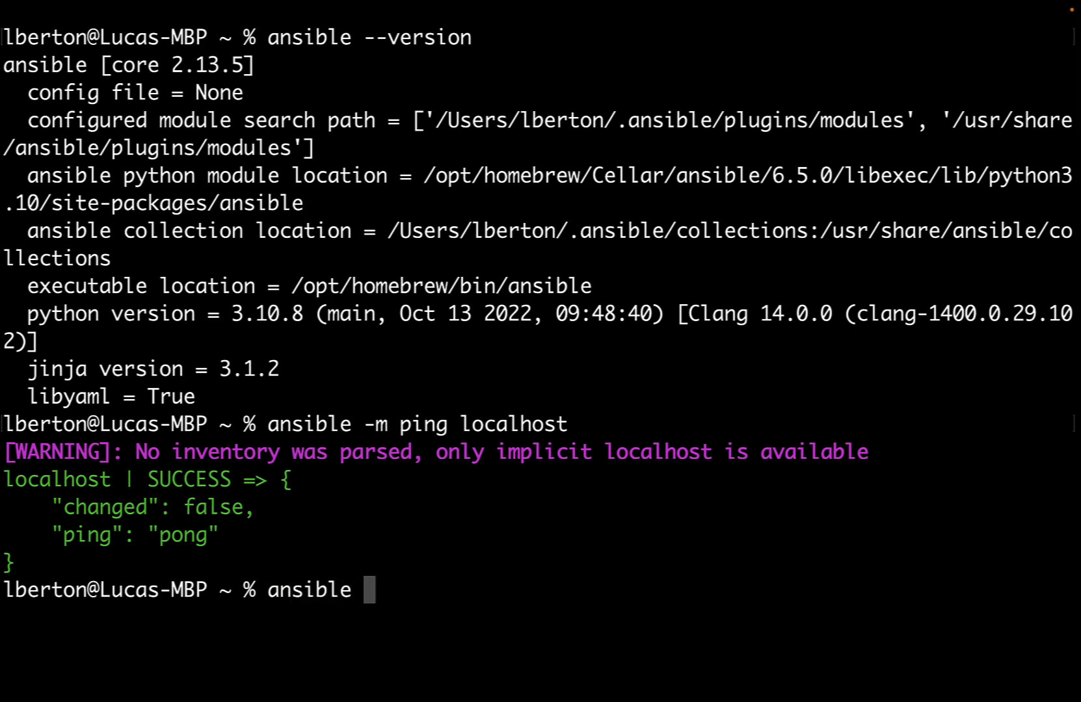
text(-)
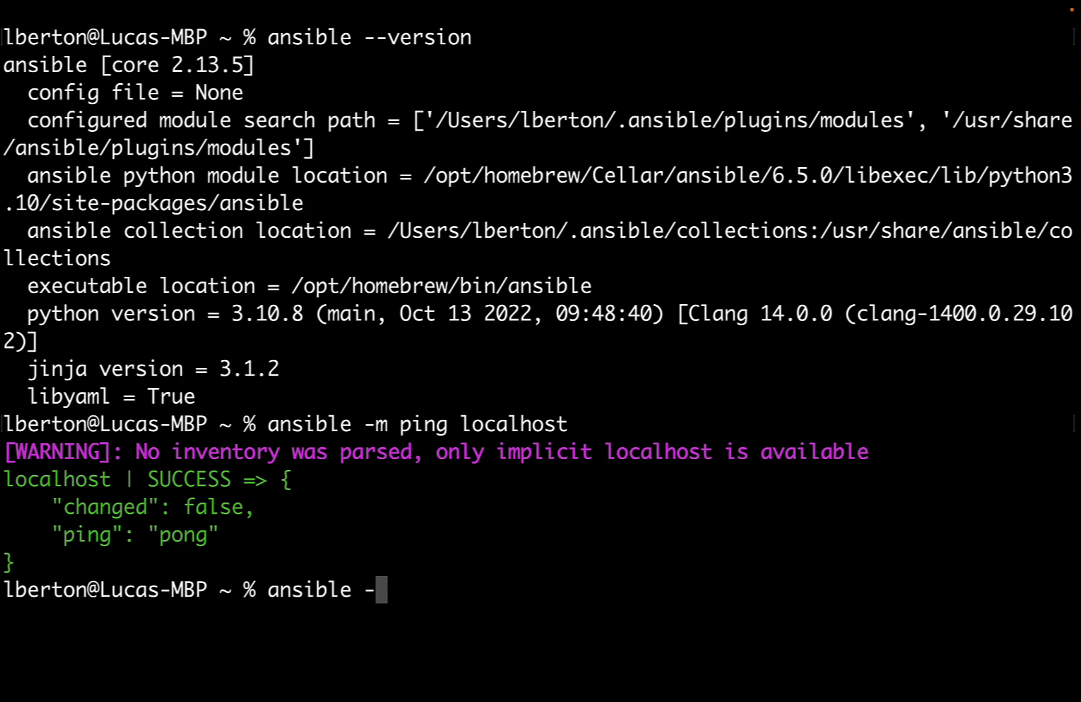
text(a)
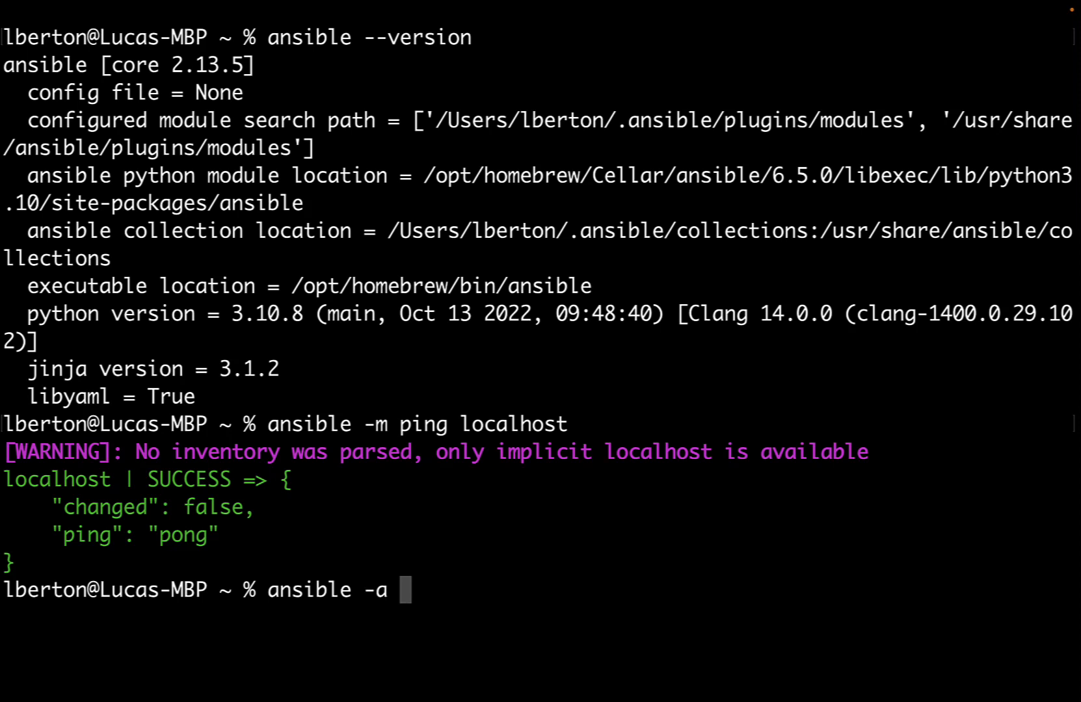
text("/)
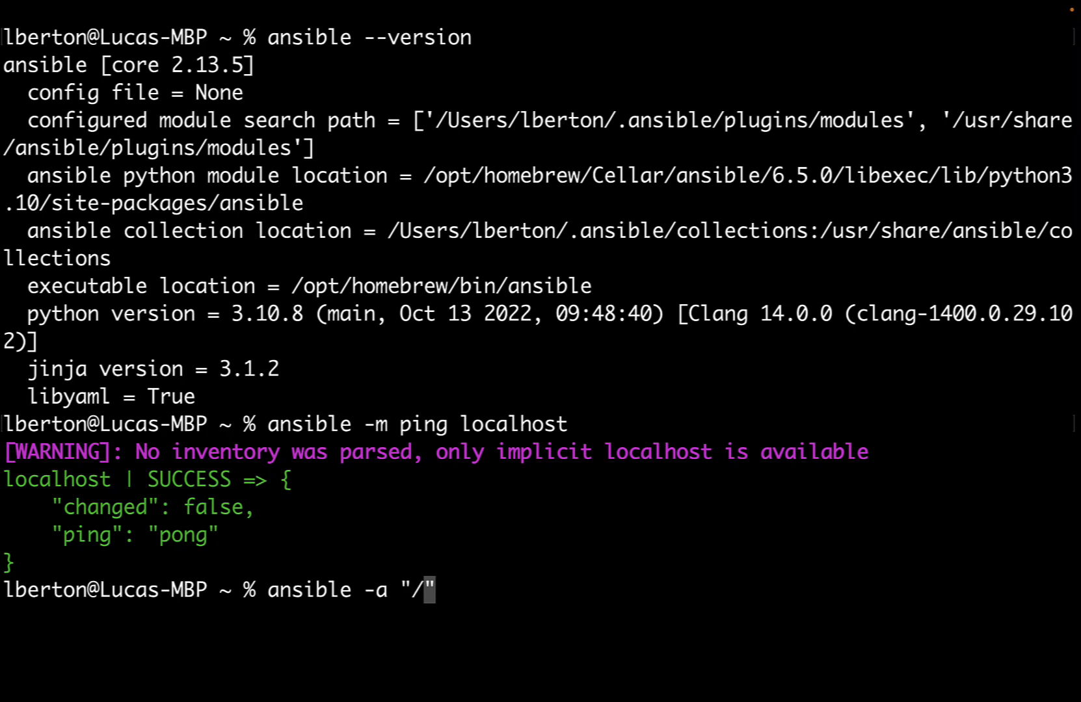
text(bin)
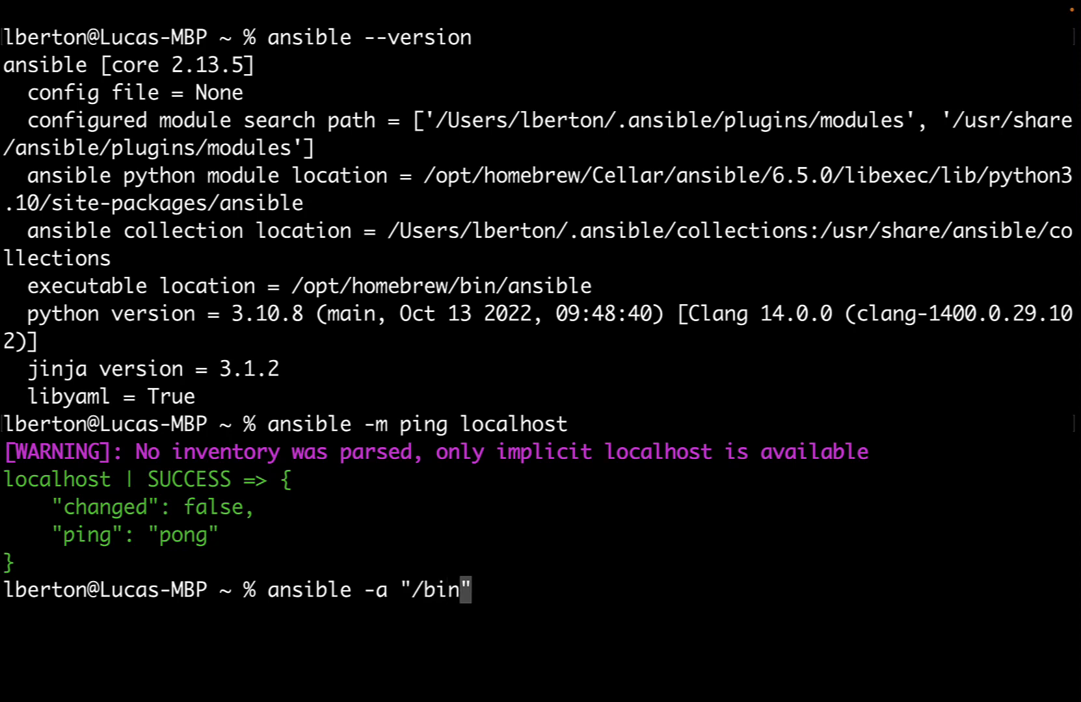
text(ech)
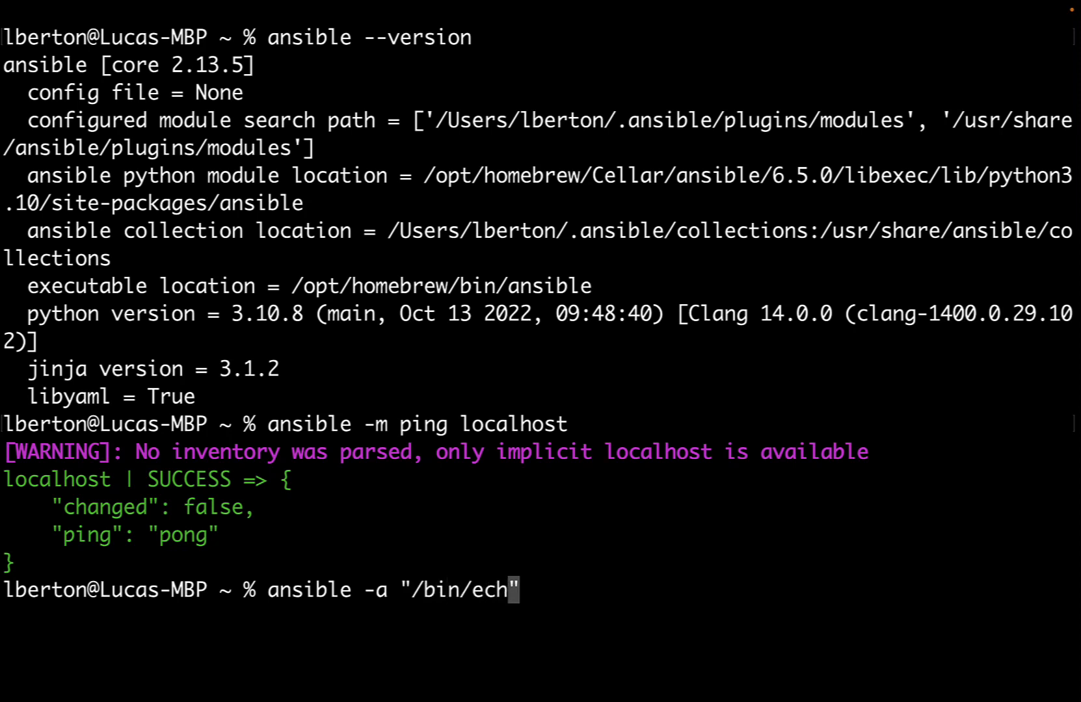
text(o h)
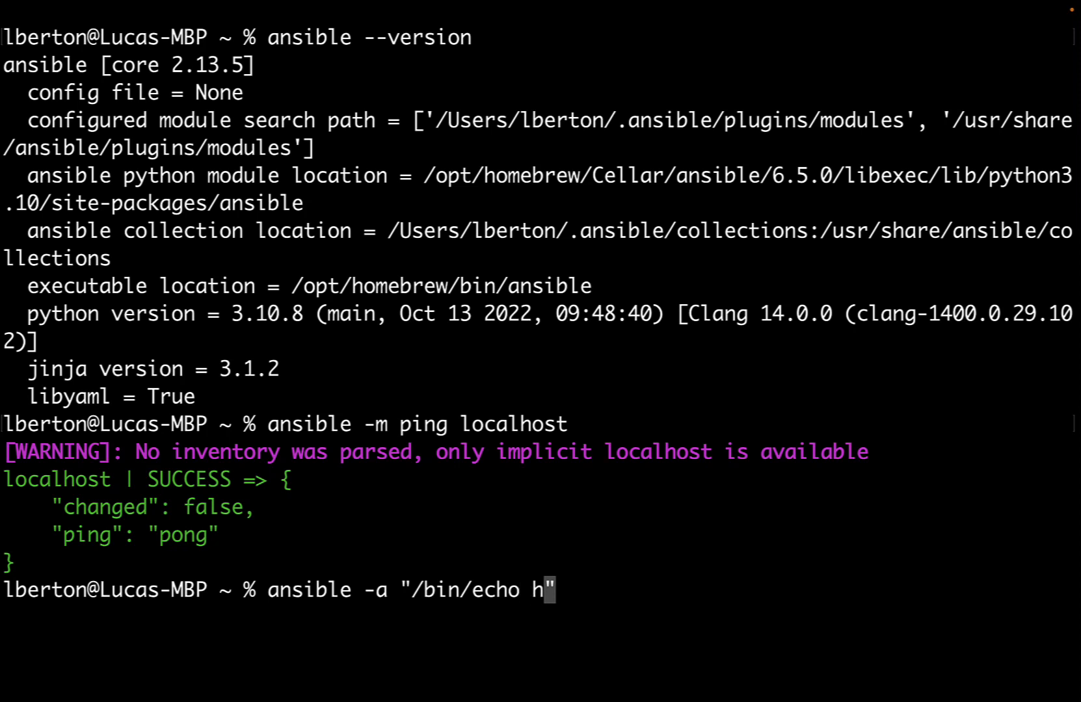
text(i)
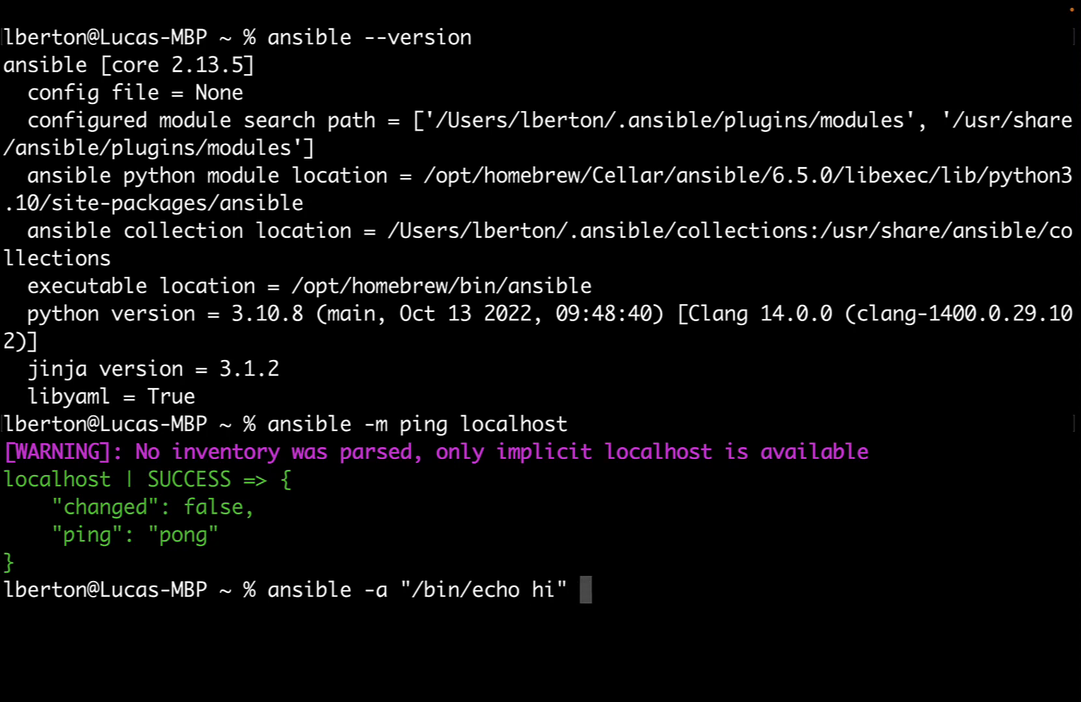
text(loca)
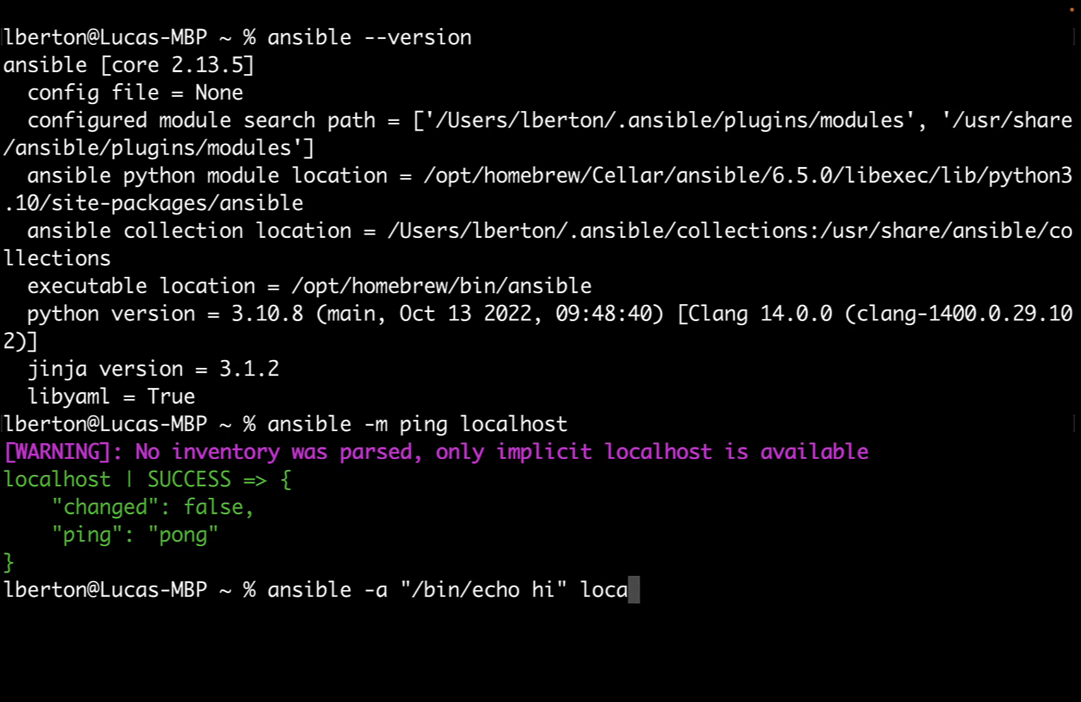
text(ho)
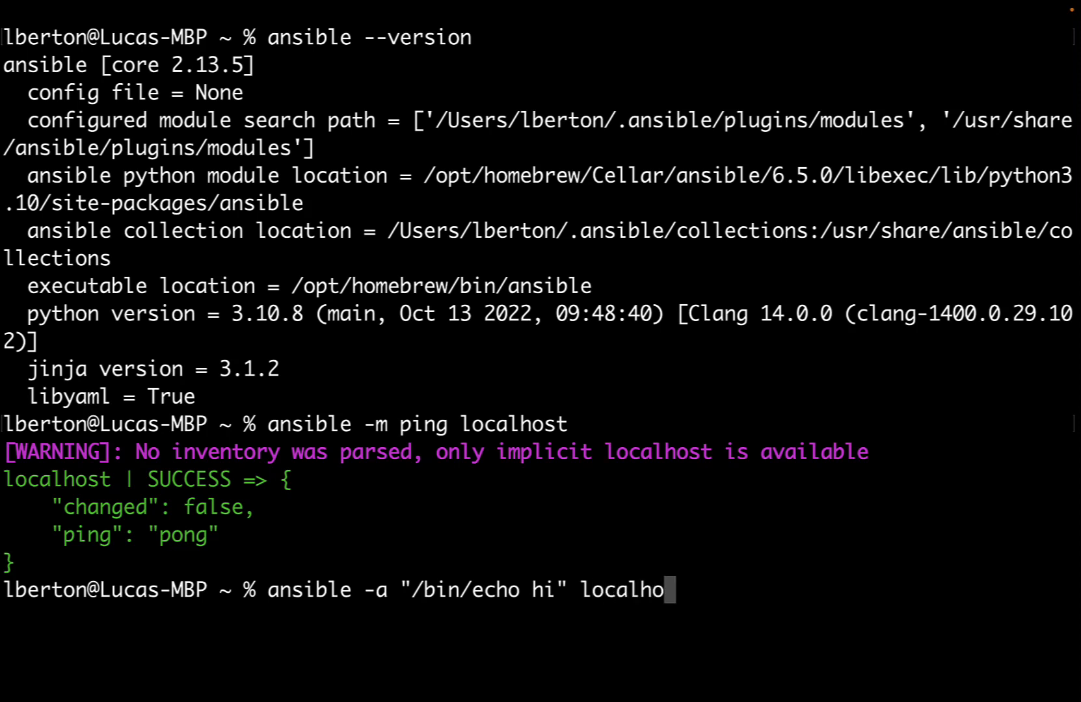
text(st)
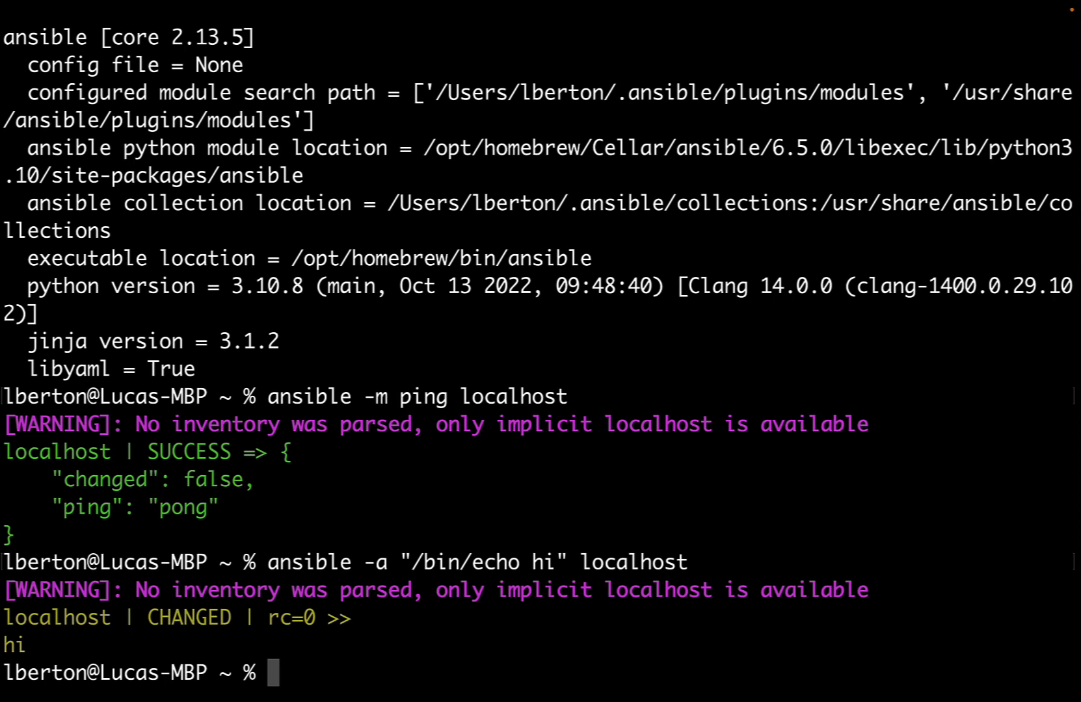
text(an)
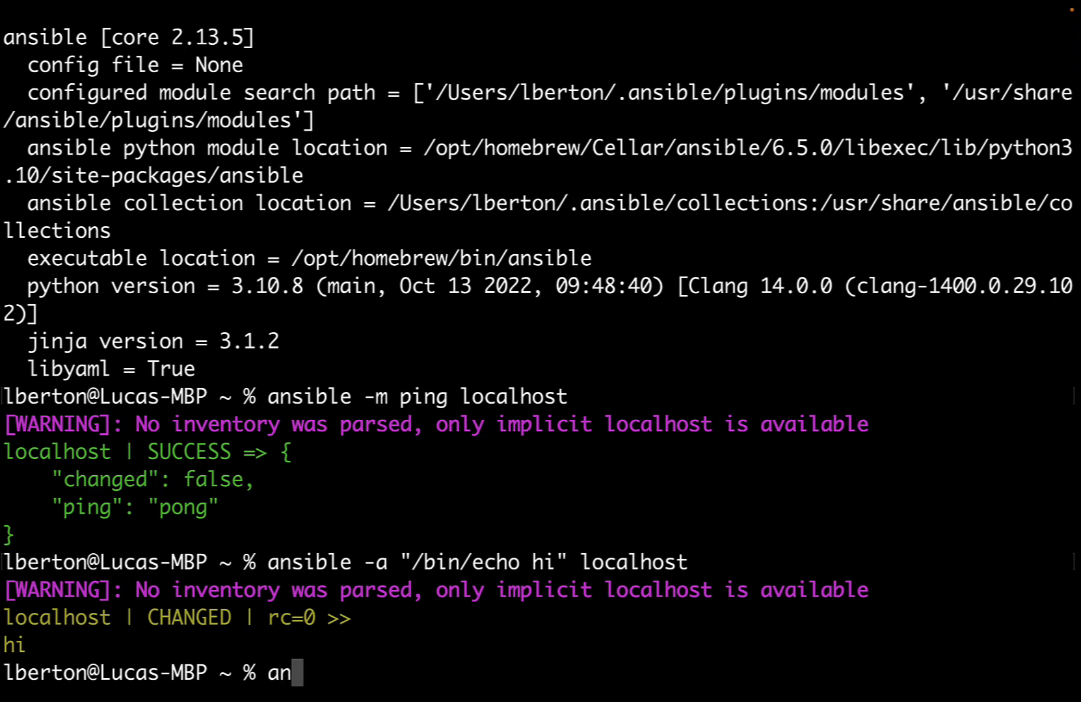
Step: Run 'ansible -m setup localhost' to dump the full JSON facts listing for localhost
text(sib)
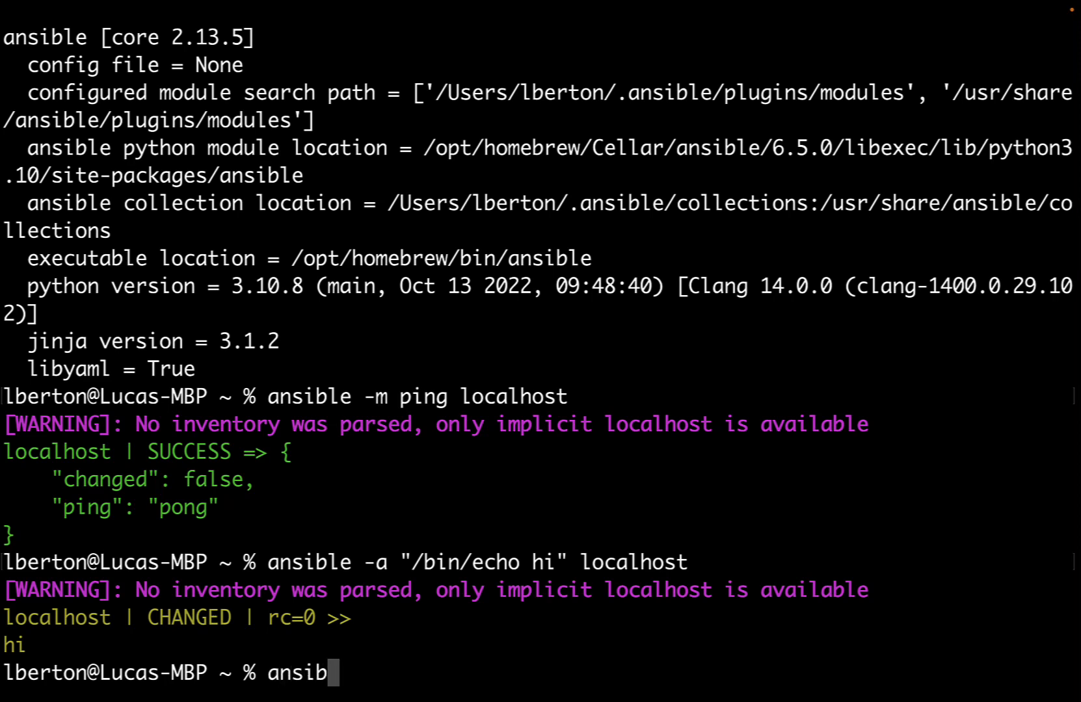
text(le)
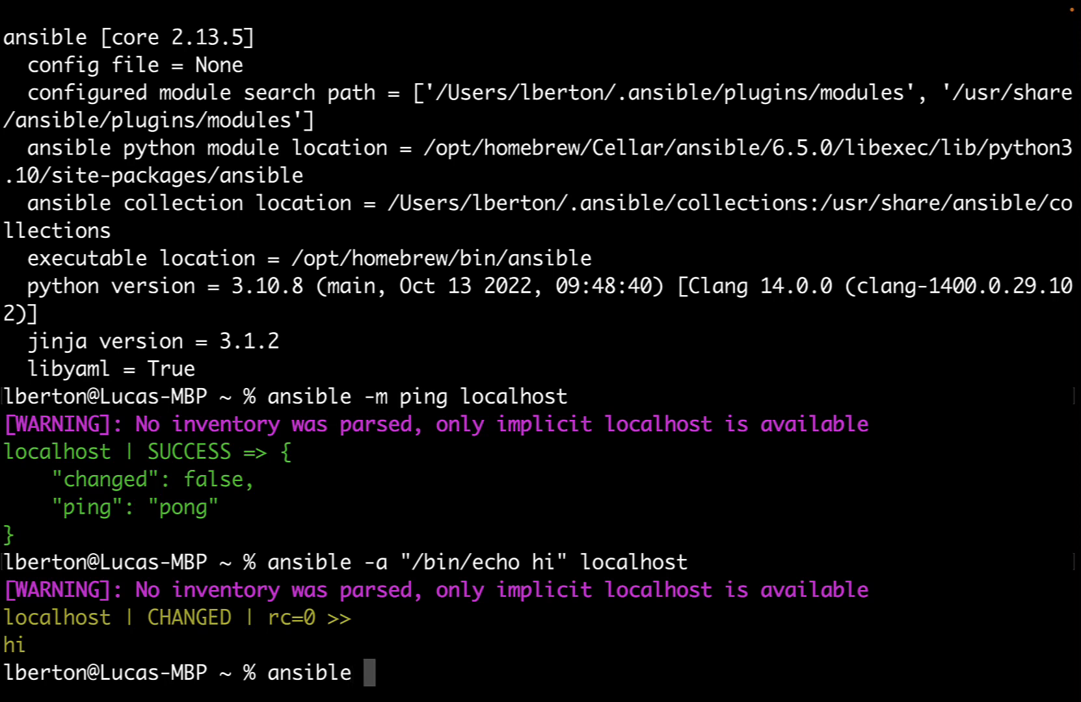
text(-m se)
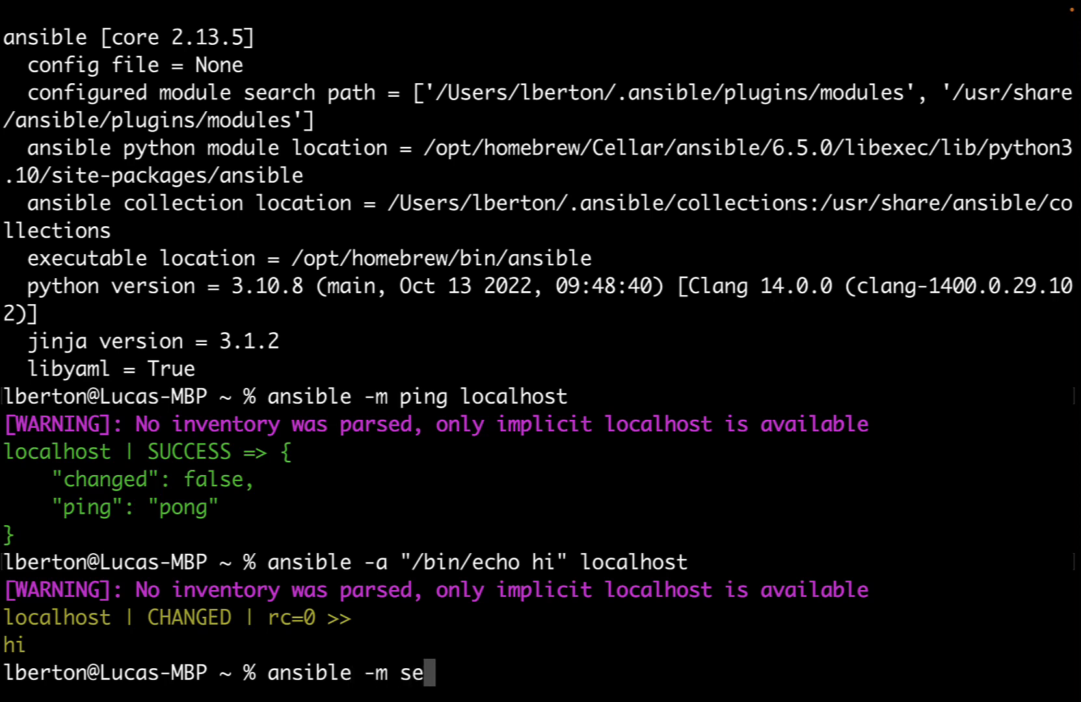
text(tup lo)
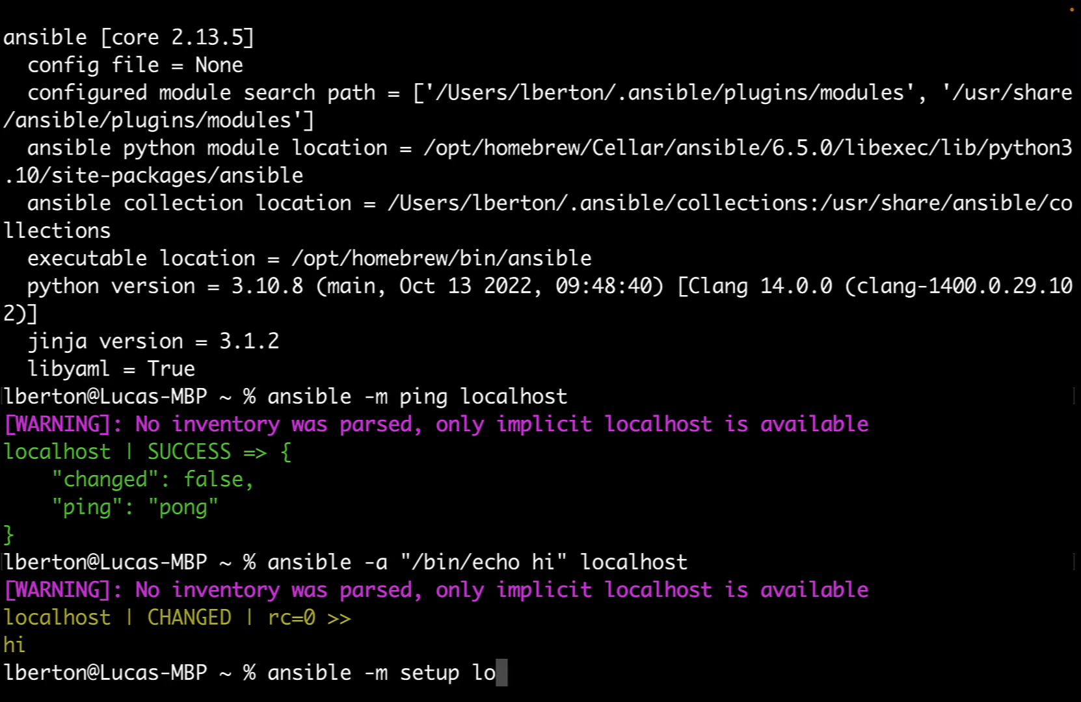
text(alh)
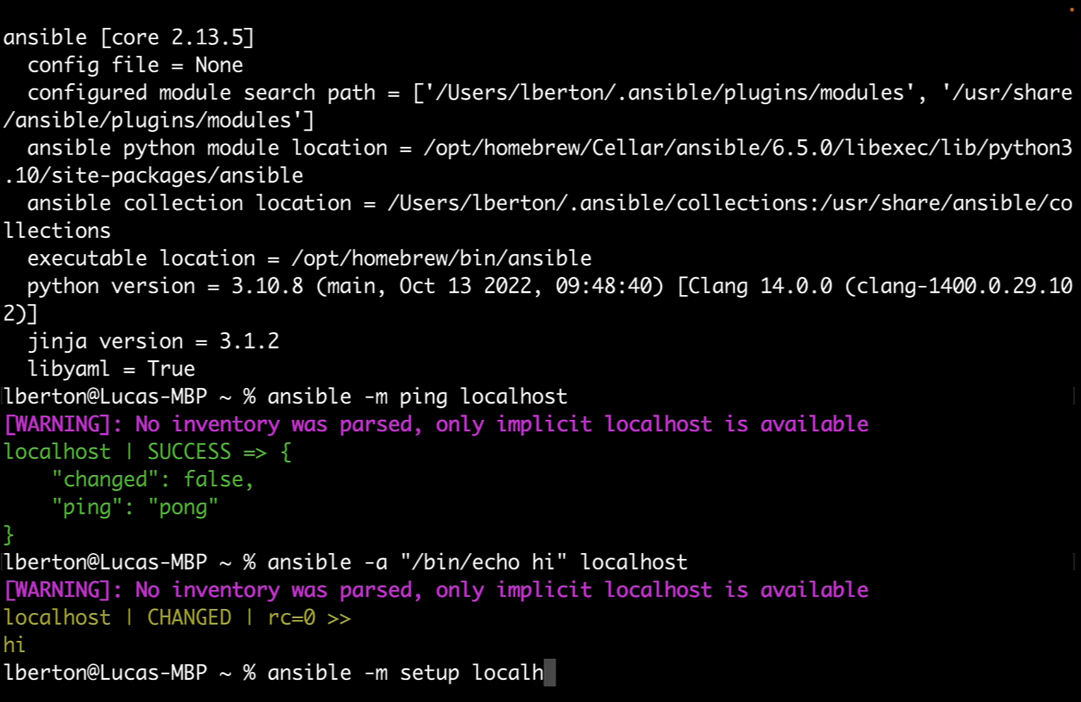
text(ost)
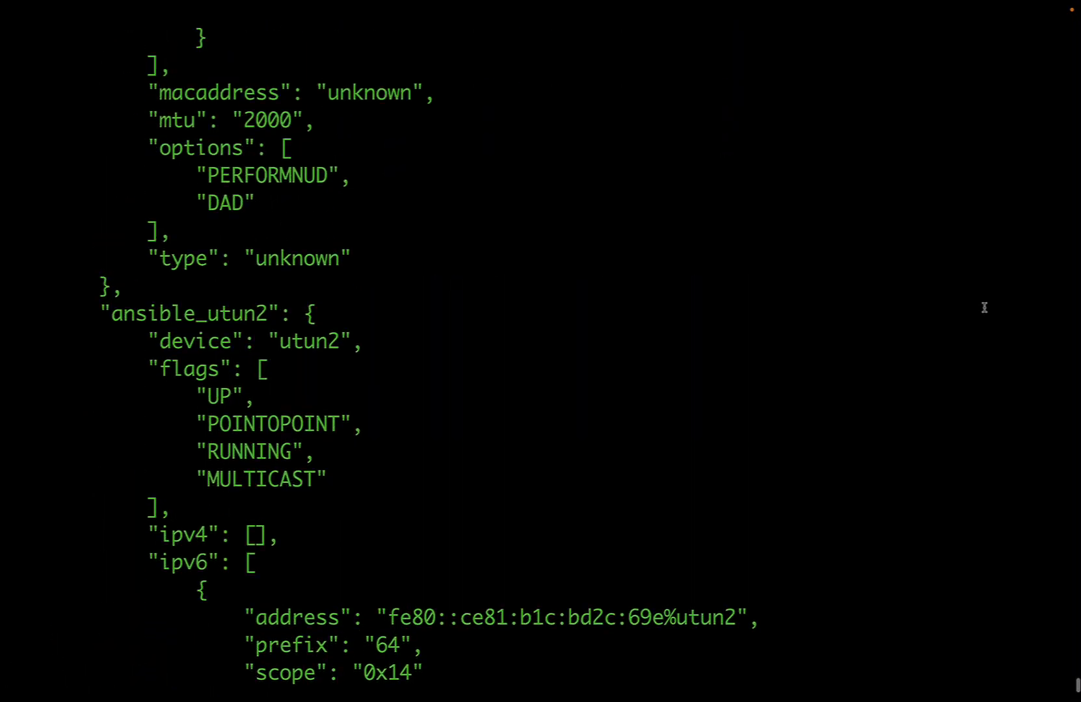
scroll(down, 3)
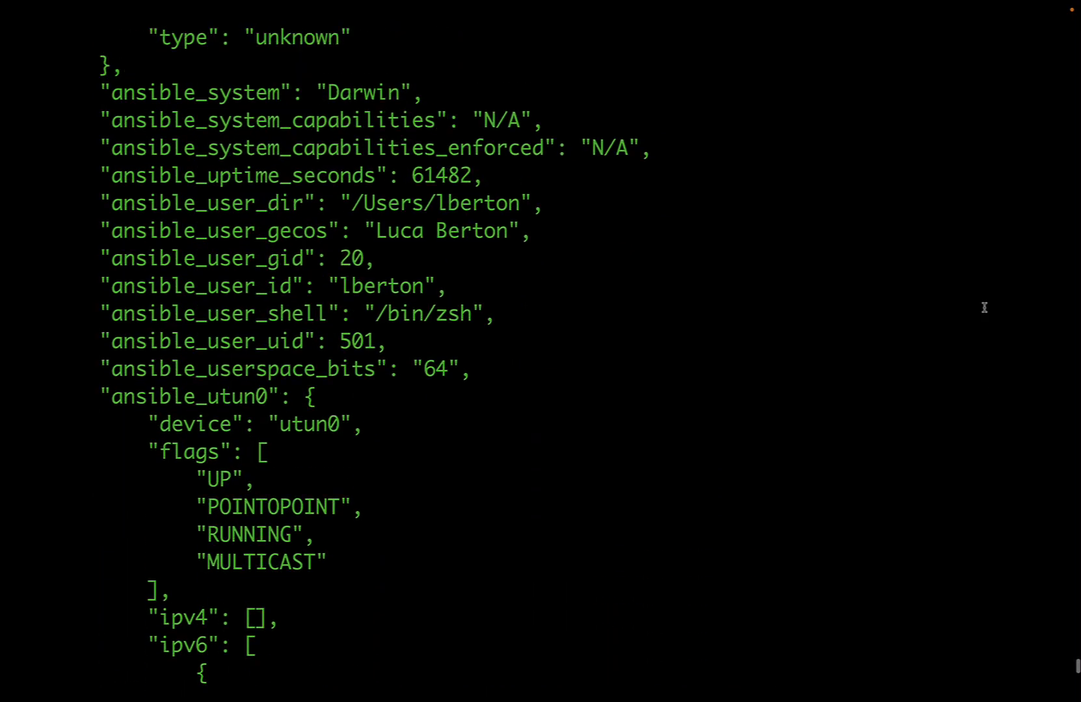
scroll(up, 3)
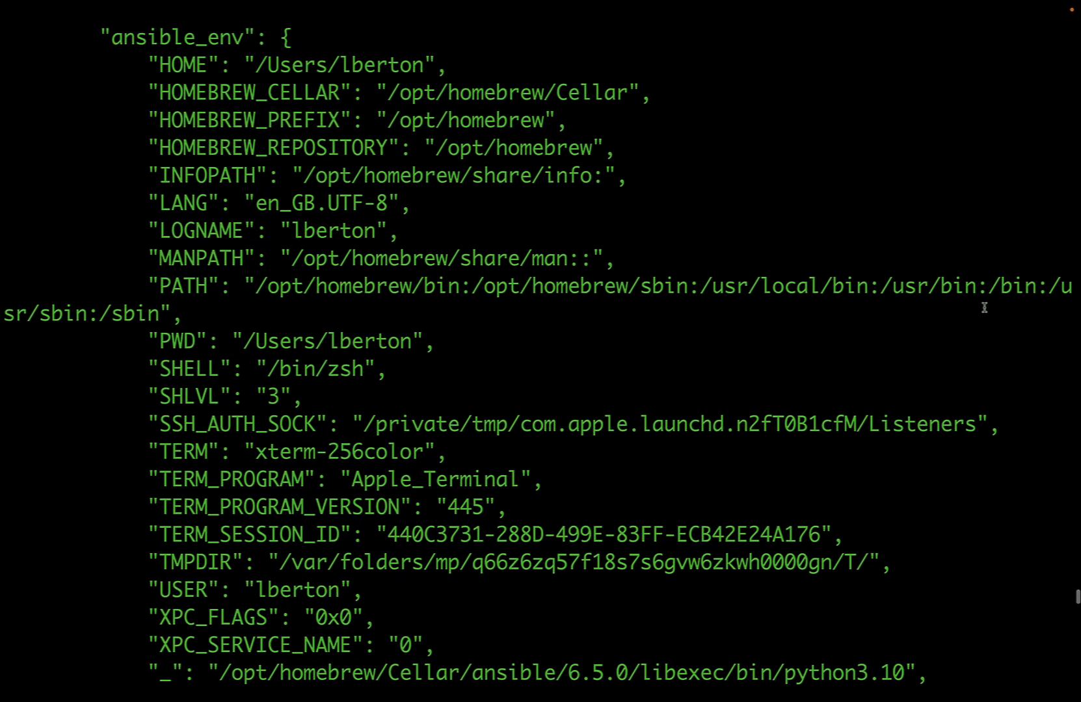
scroll(down, 3)
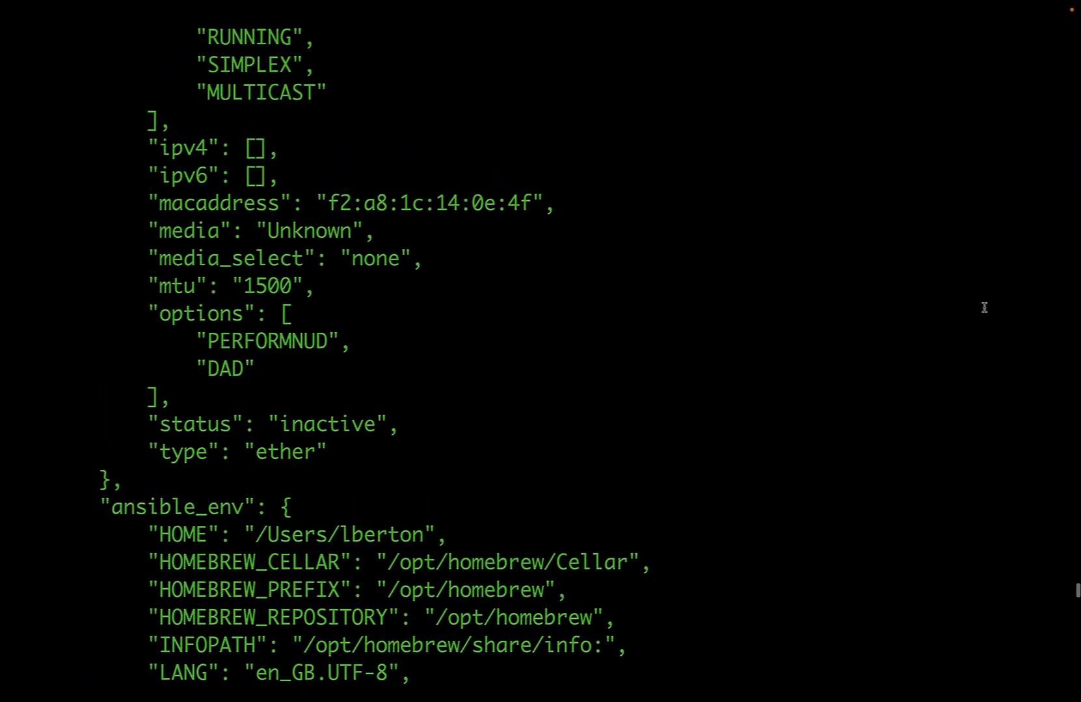
scroll(down, 3)
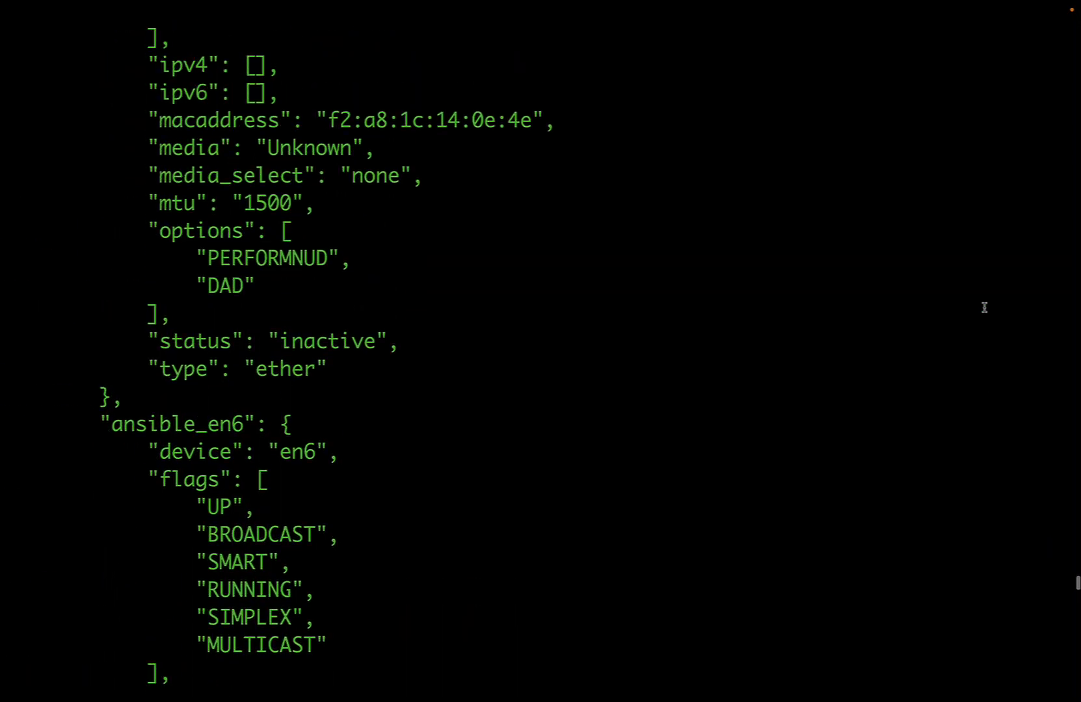
scroll(down, 3)
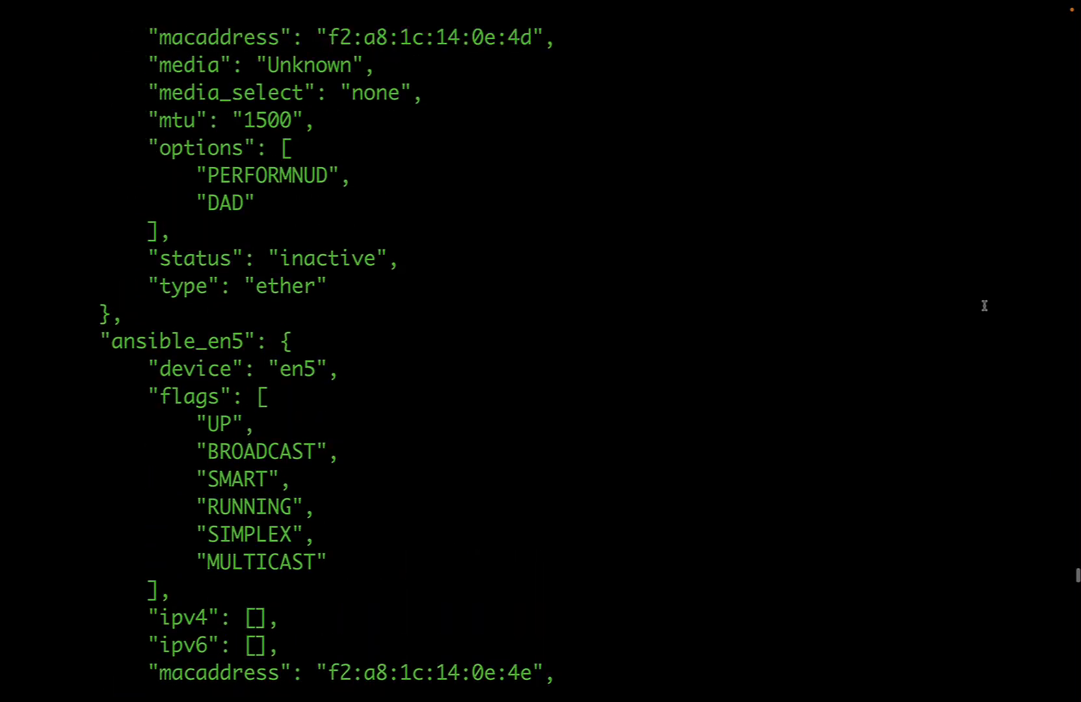
scroll(down, 3)
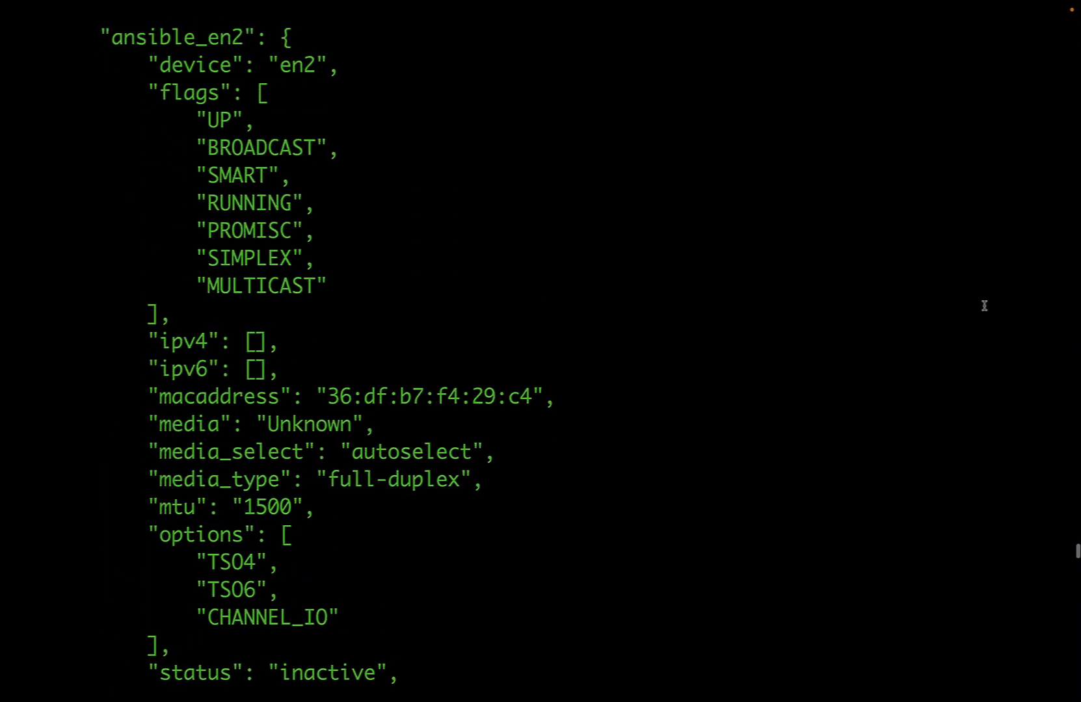
scroll(down, 3)
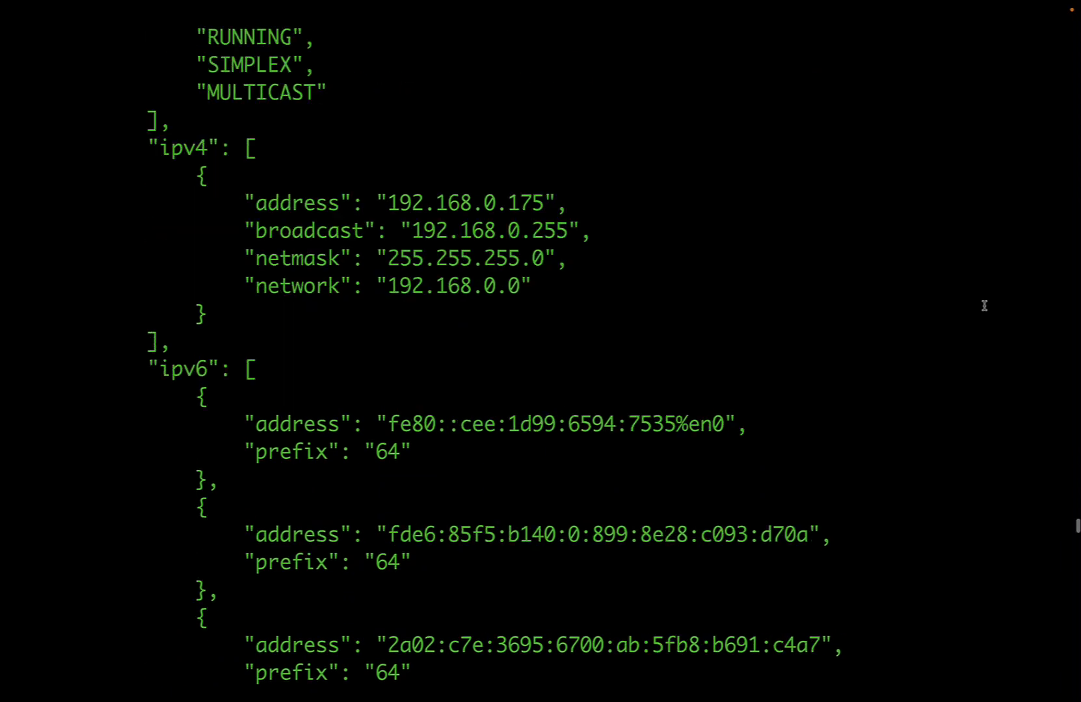
scroll(down, 3)
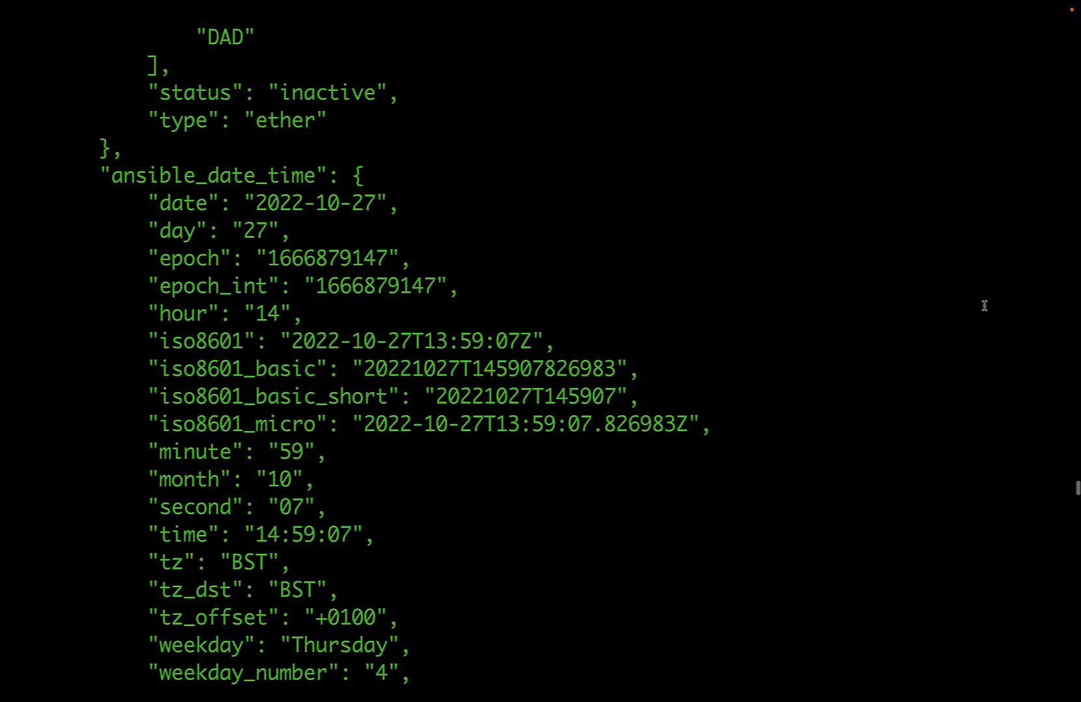
scroll(down, 3)
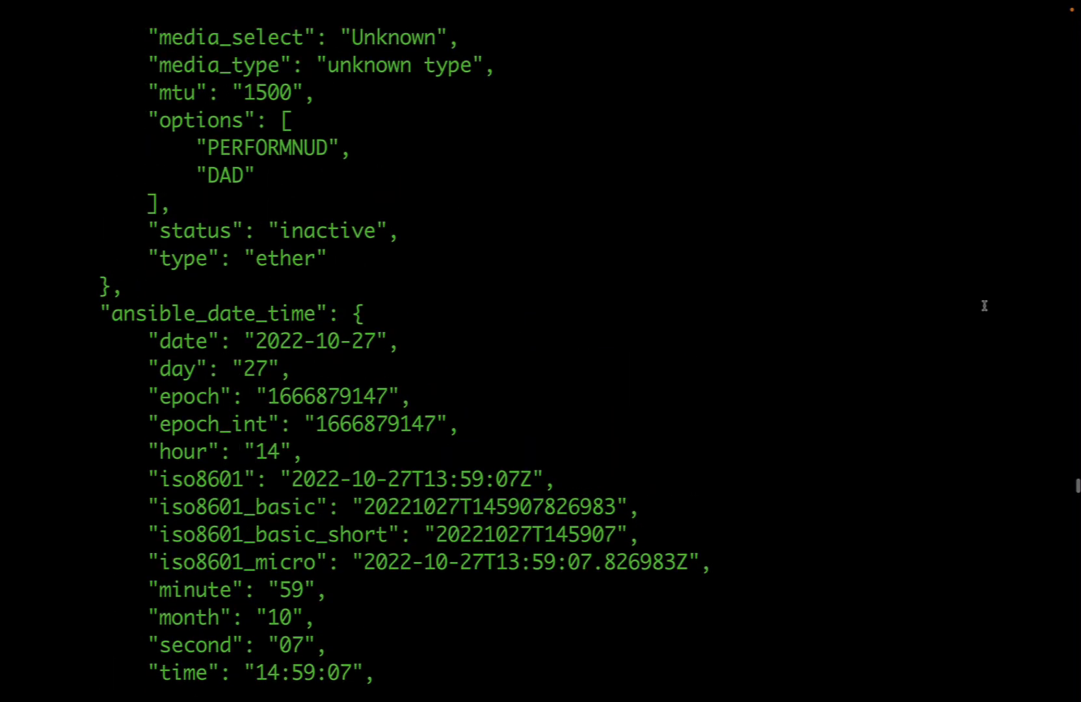
scroll(down, 3)
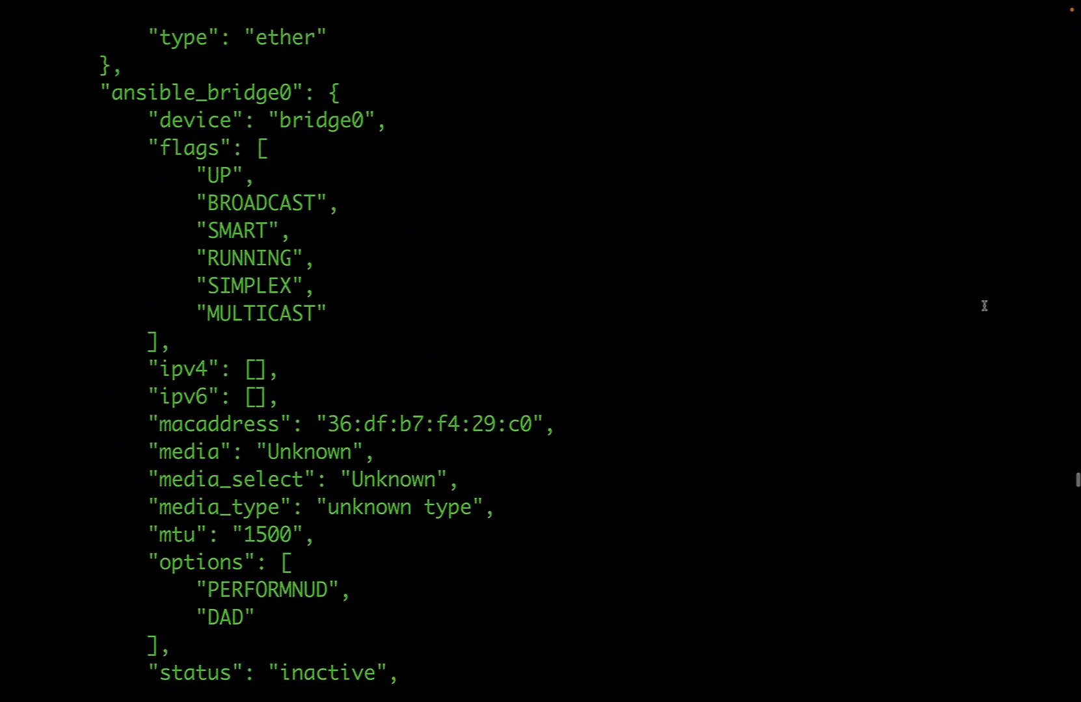
scroll(down, 3)
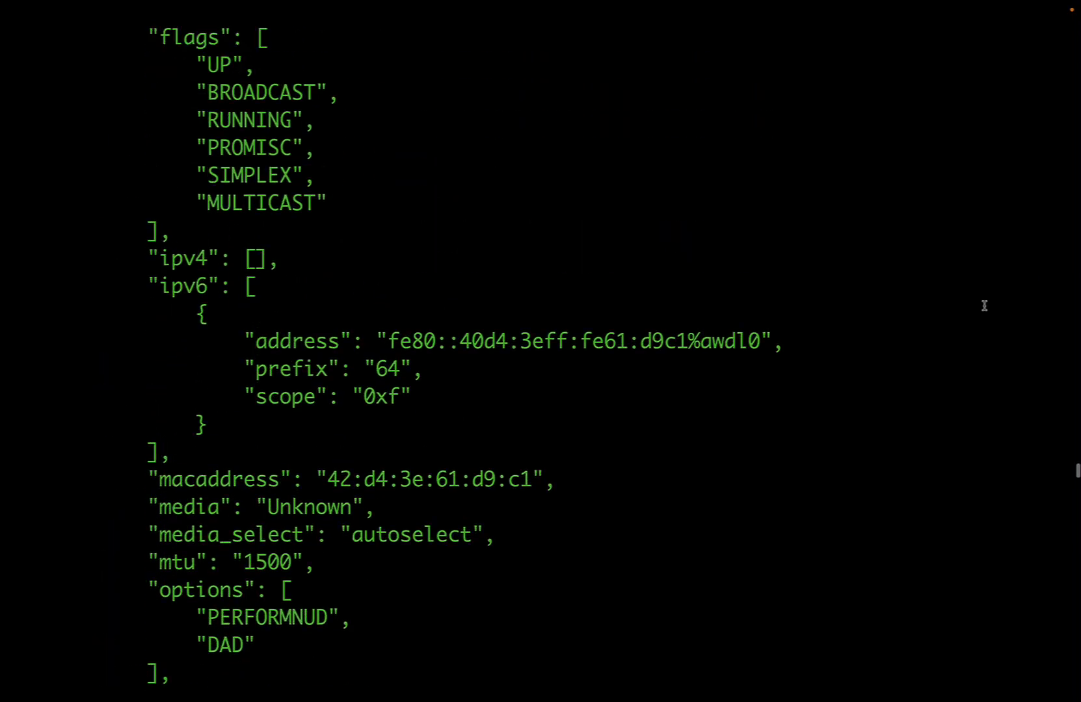
scroll(down, 3)
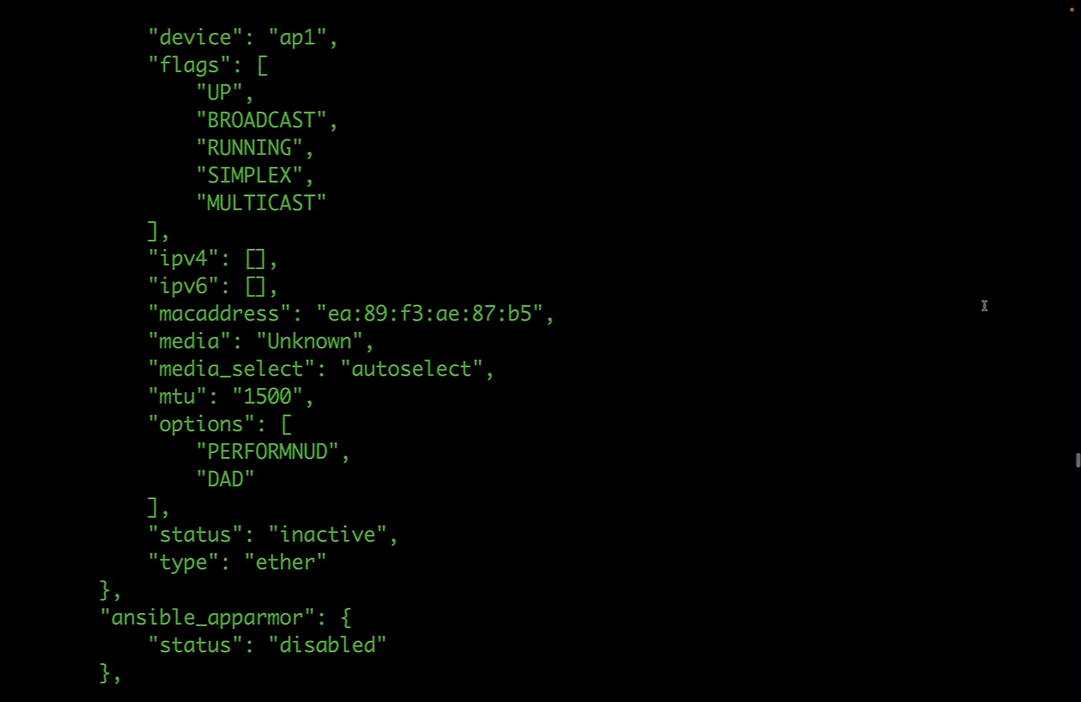
scroll(down, 3)
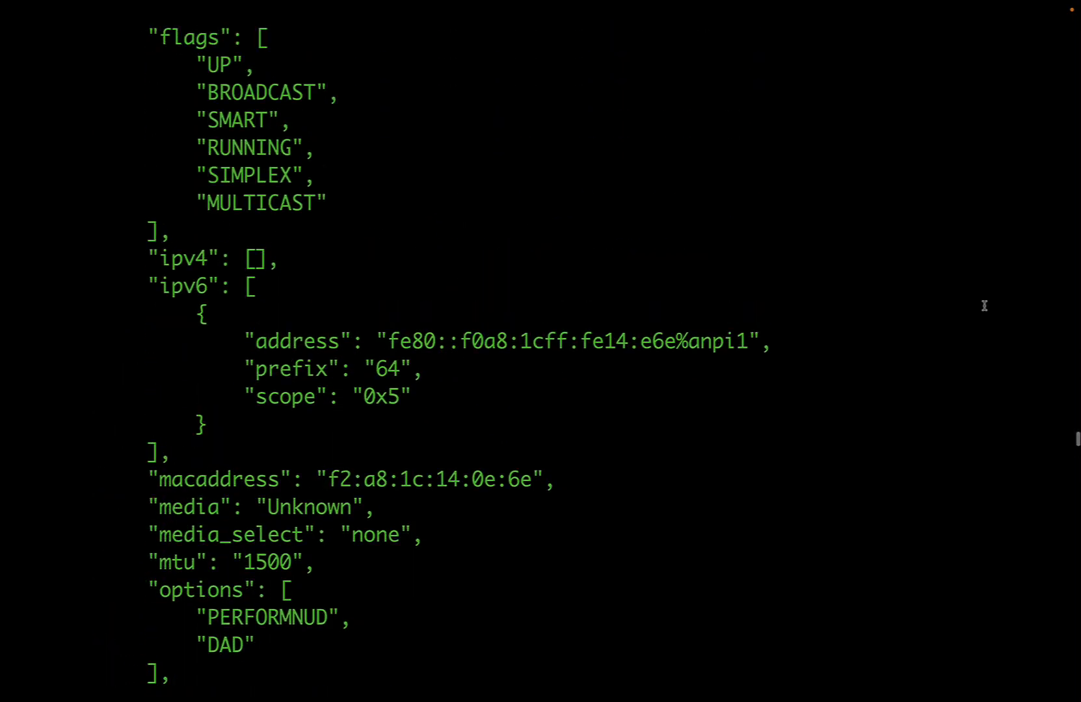
scroll(down, 3)
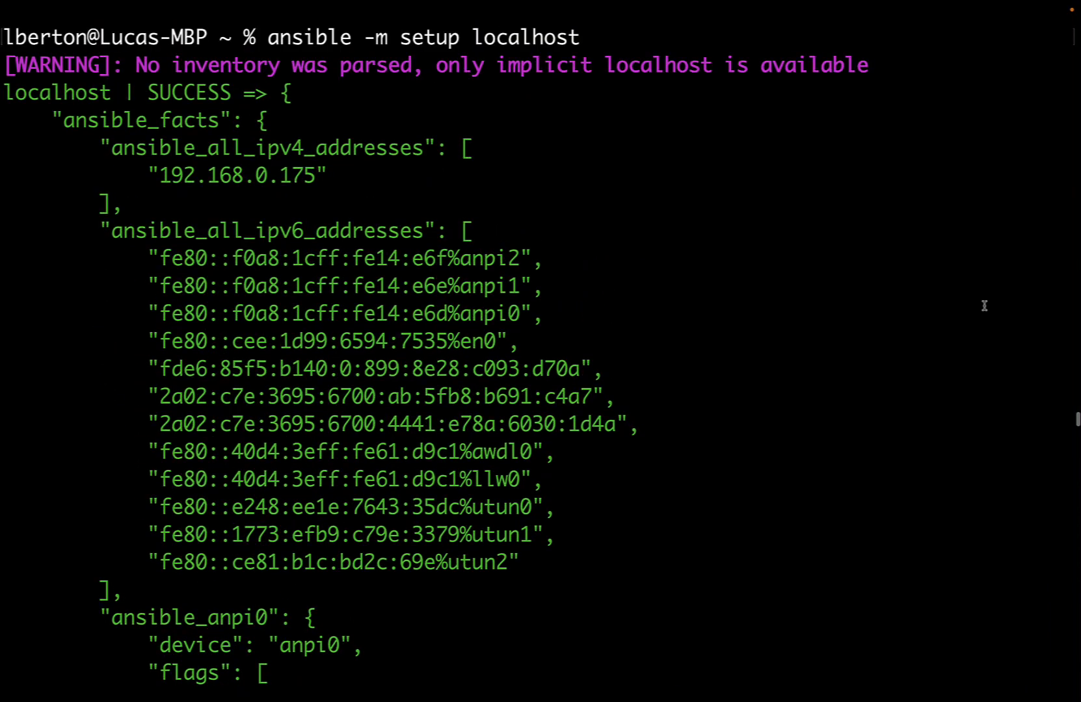
text(hi)
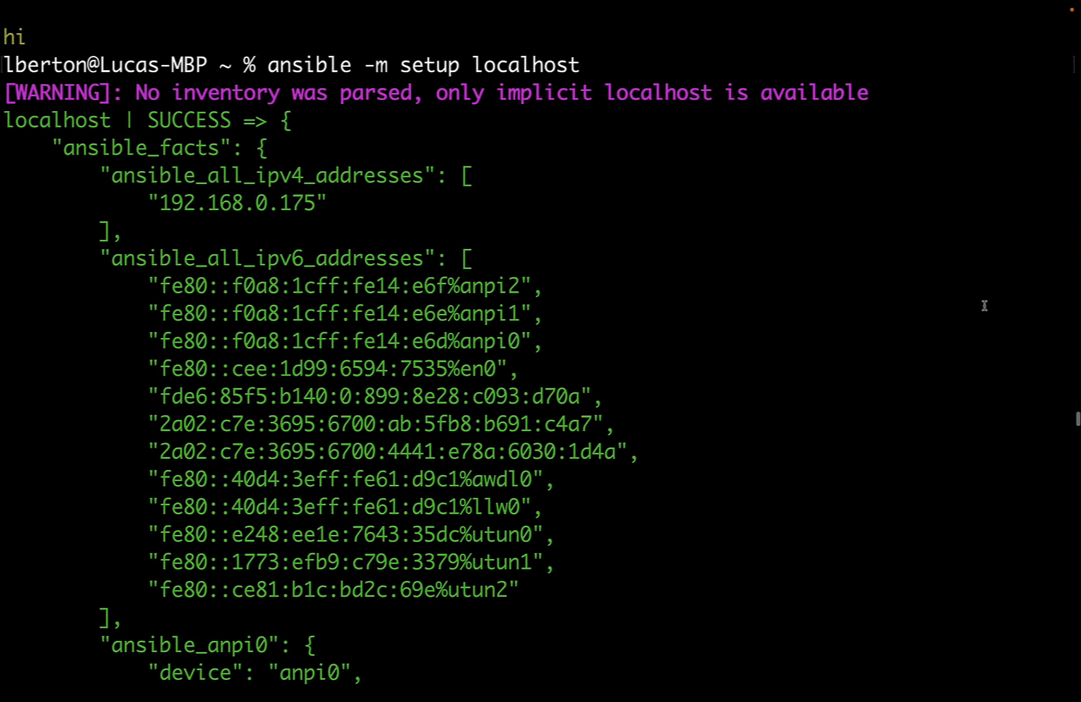